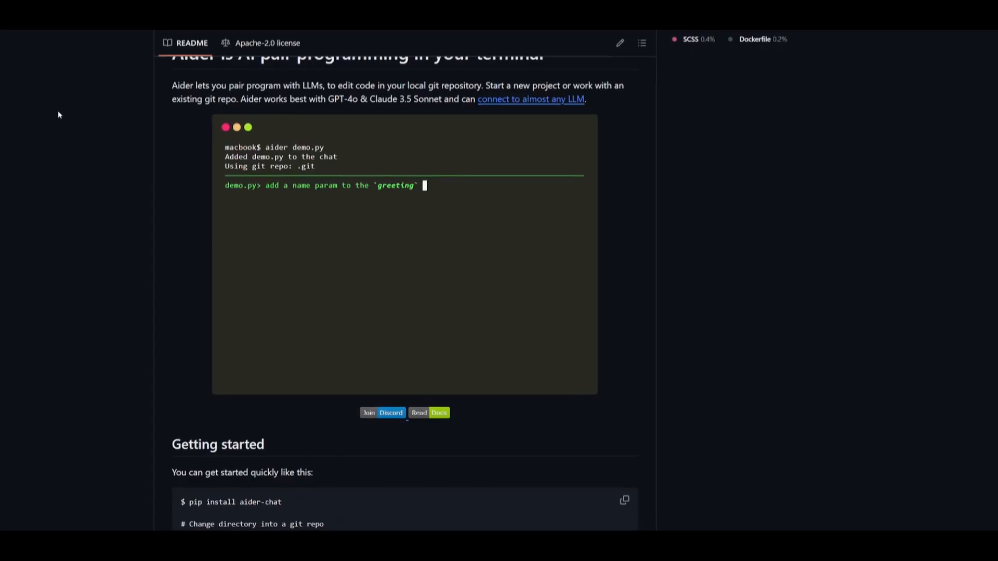
- Enter a 'hello' task in the To-Do-List preview and add it to the list
{"action": "scroll", "scroll_direction": "down", "scroll_amount": 3}
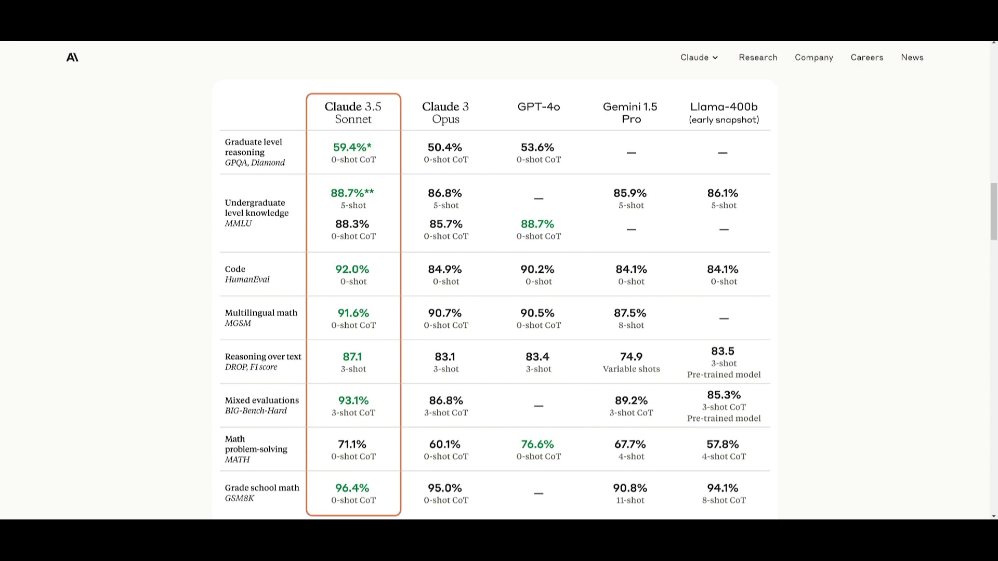
{"action": "mouse_move", "coordinate": [2, 141]}
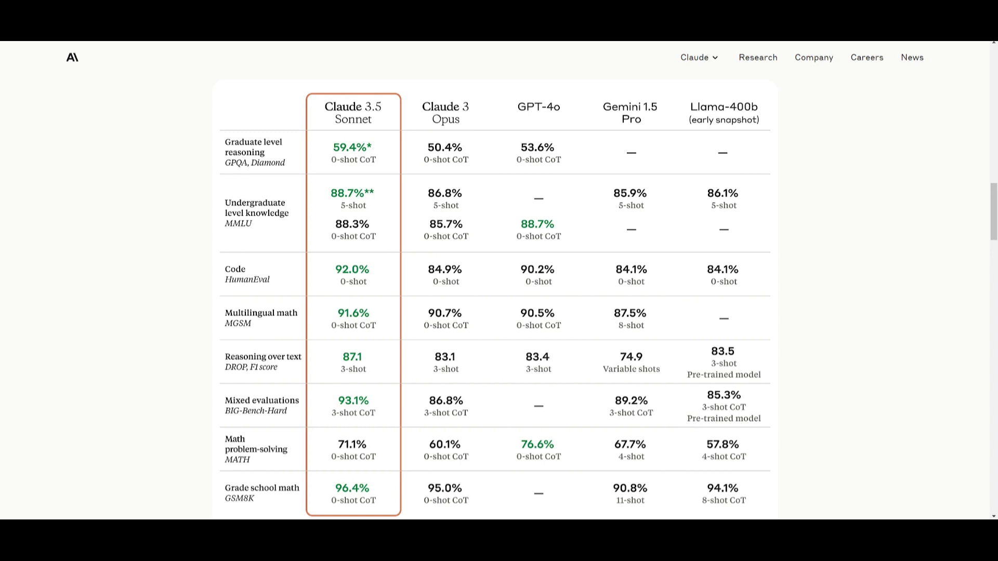
{"action": "mouse_move", "coordinate": [415, 112]}
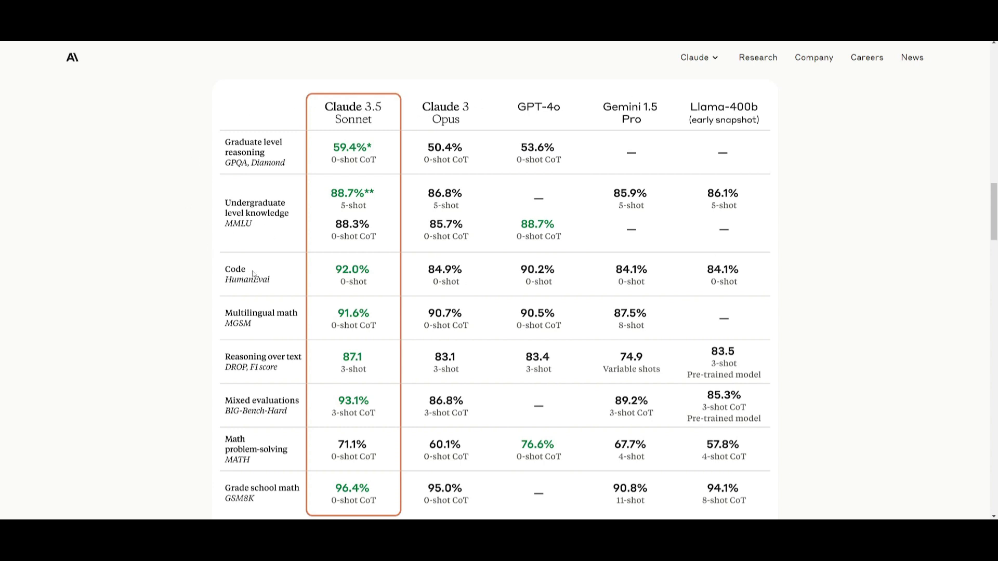
{"action": "mouse_move", "coordinate": [327, 266]}
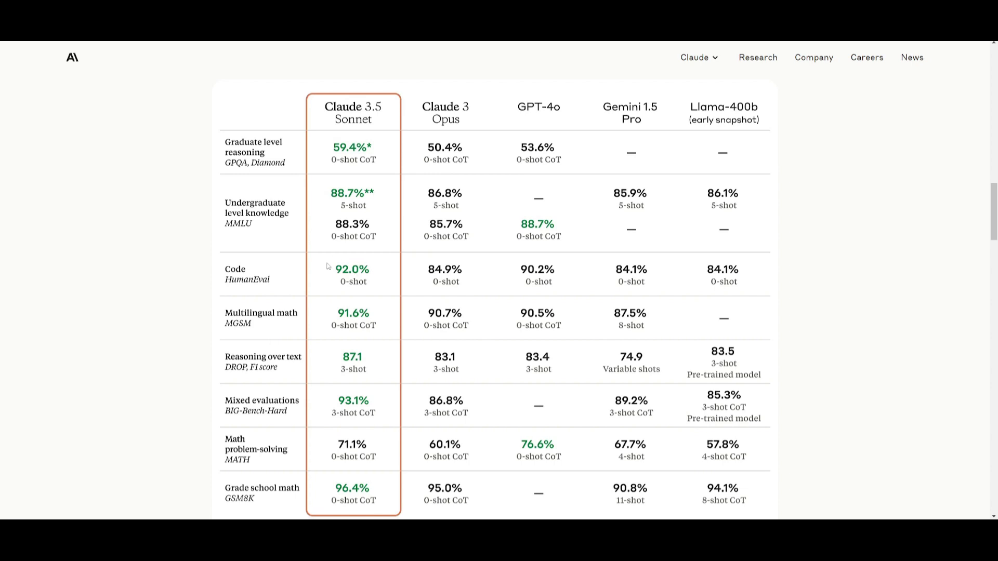
{"action": "mouse_move", "coordinate": [509, 97]}
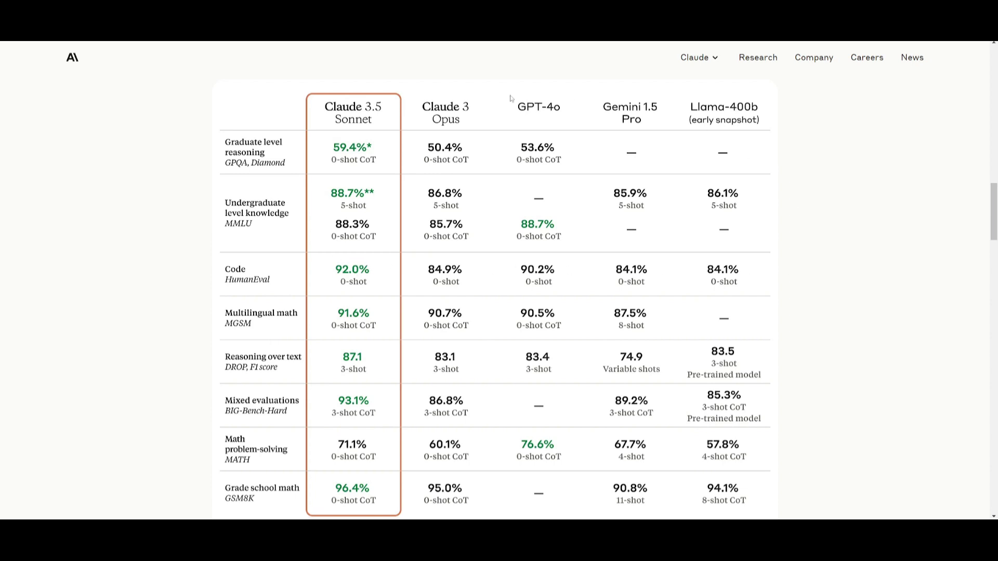
{"action": "mouse_move", "coordinate": [556, 113]}
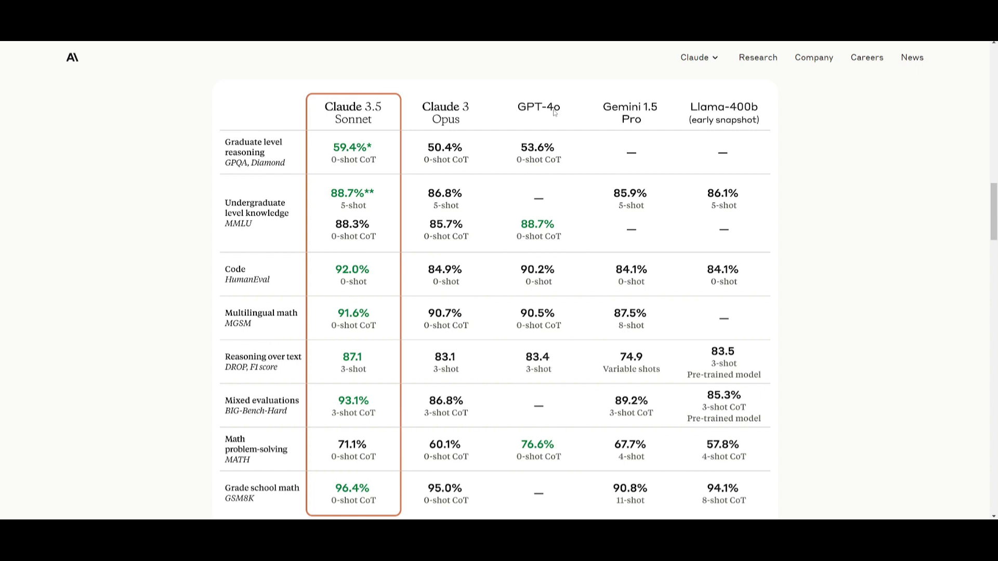
{"action": "mouse_move", "coordinate": [553, 110]}
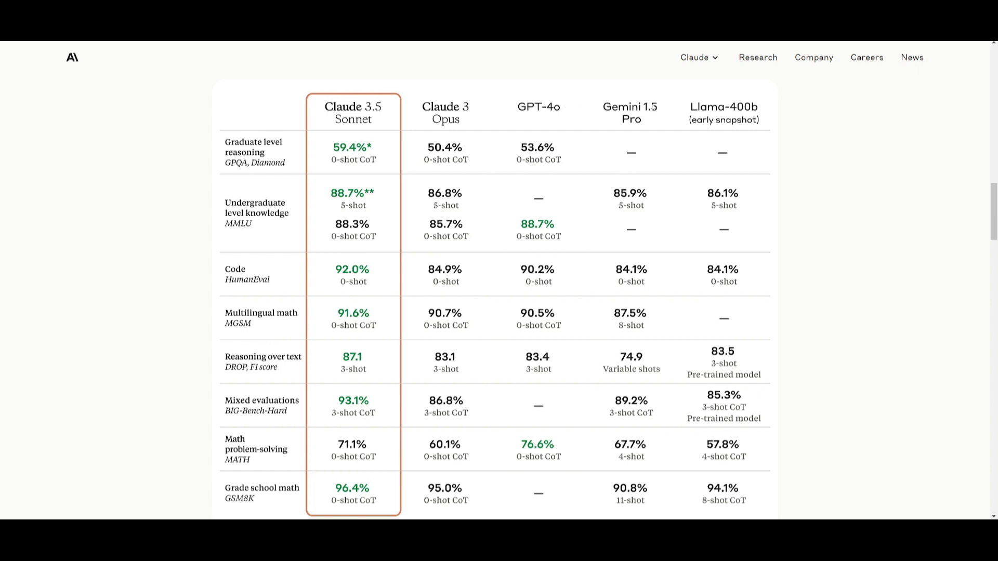
{"action": "mouse_move", "coordinate": [753, 105]}
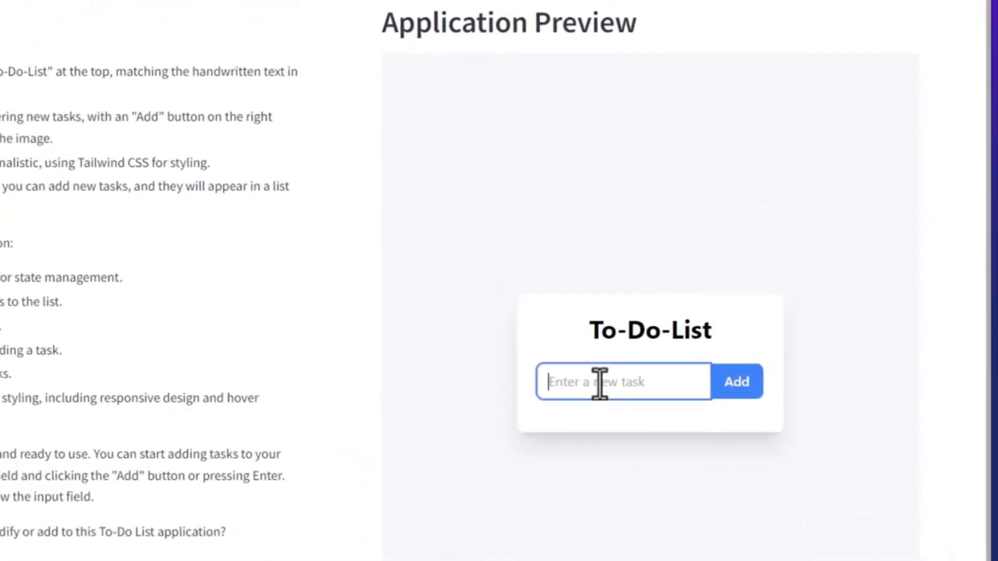
{"action": "type", "text": "he"}
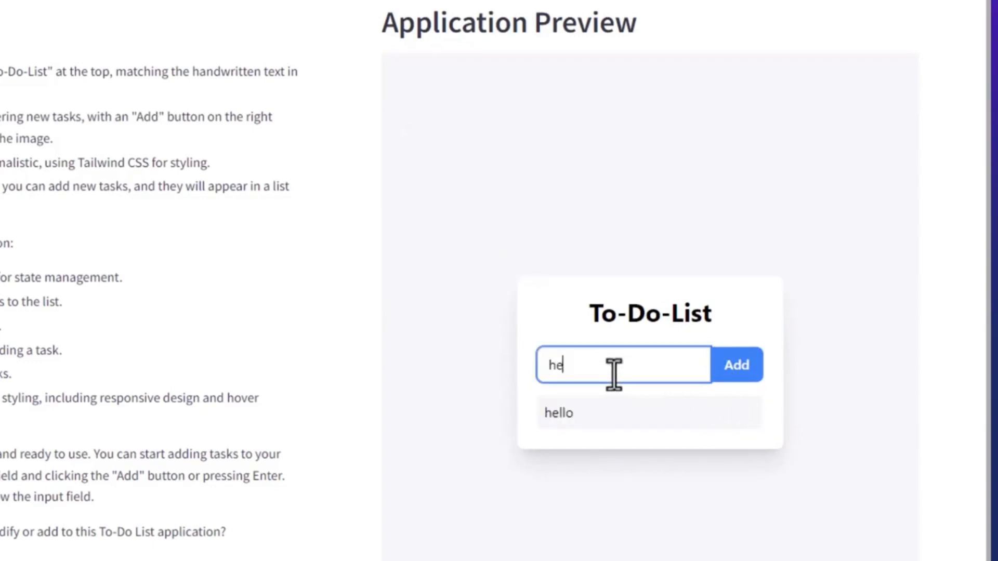
{"action": "left_click", "coordinate": [737, 365]}
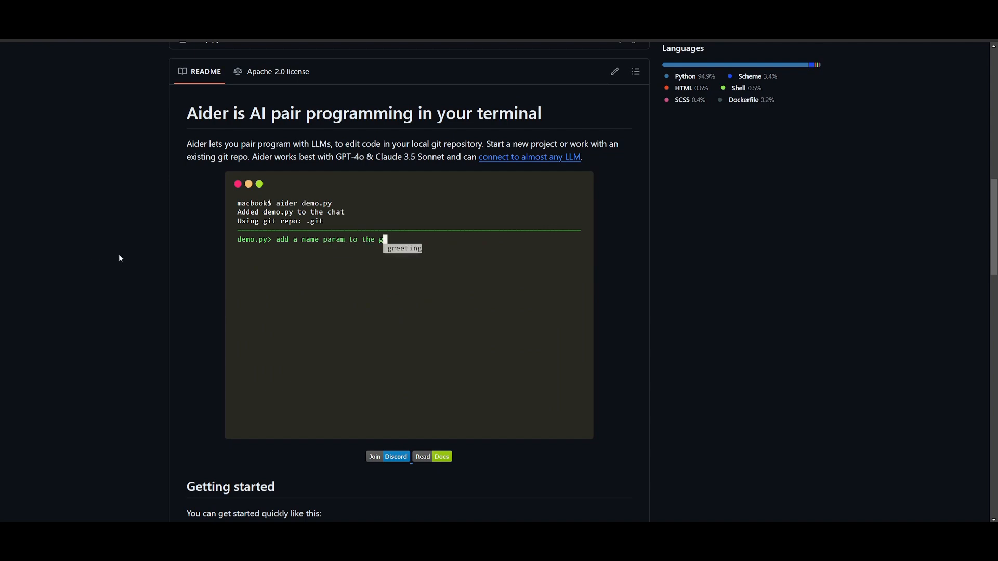
{"action": "type", "text": "`greeting` function. add all the type"}
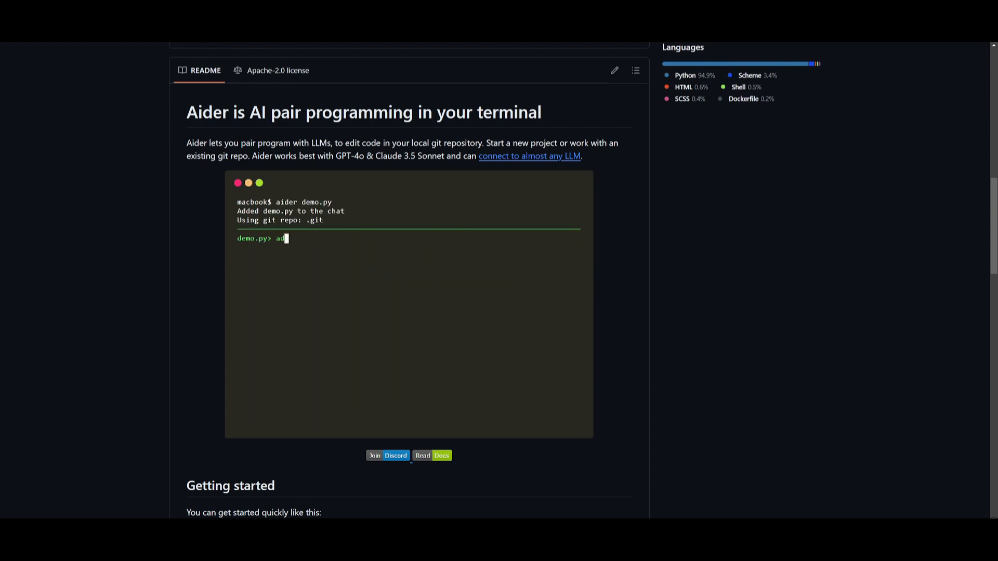
{"action": "type", "text": "add a name param to the `greeting` function"}
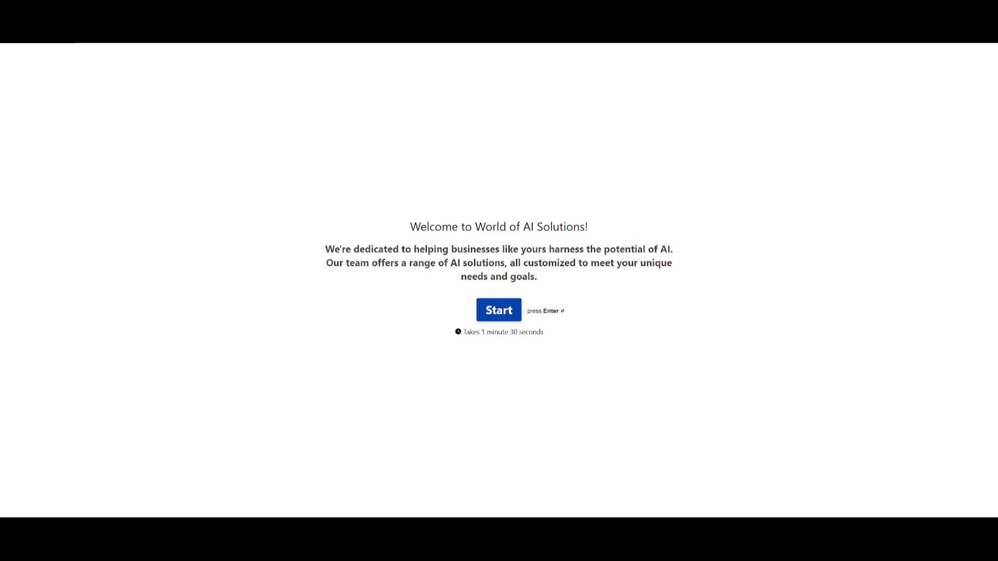
- Navigate to the World of AI Patreon creator page
{"action": "left_click", "coordinate": [498, 310]}
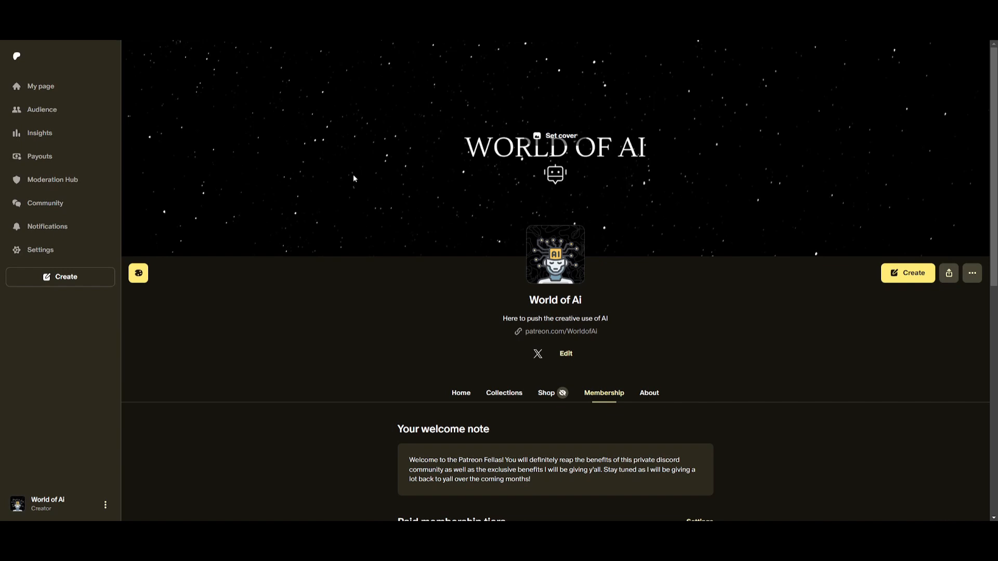
{"action": "mouse_move", "coordinate": [315, 150]}
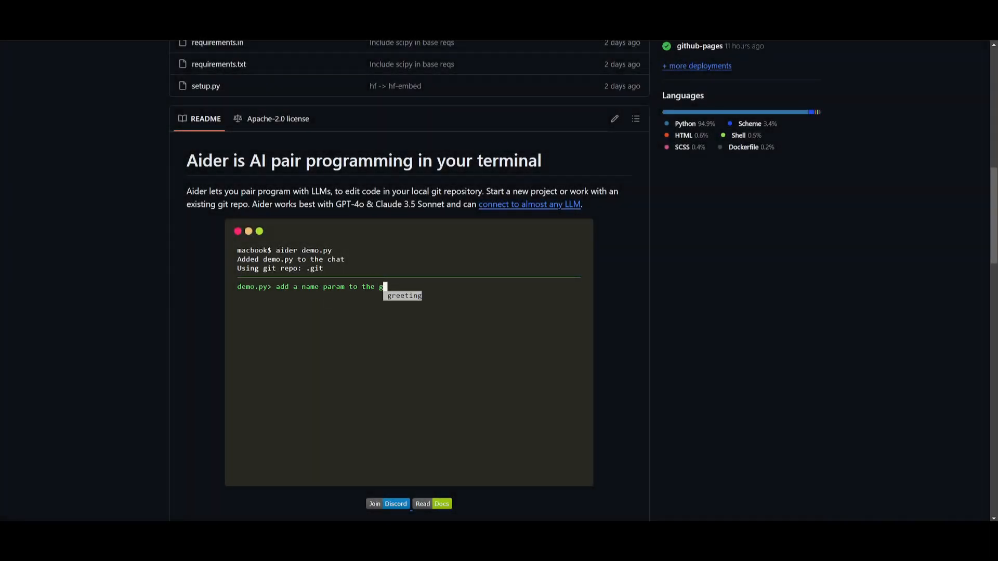
- Navigate to code.visualstudio.com/download listing Windows, Linux and Mac installers
{"action": "left_click", "coordinate": [441, 503]}
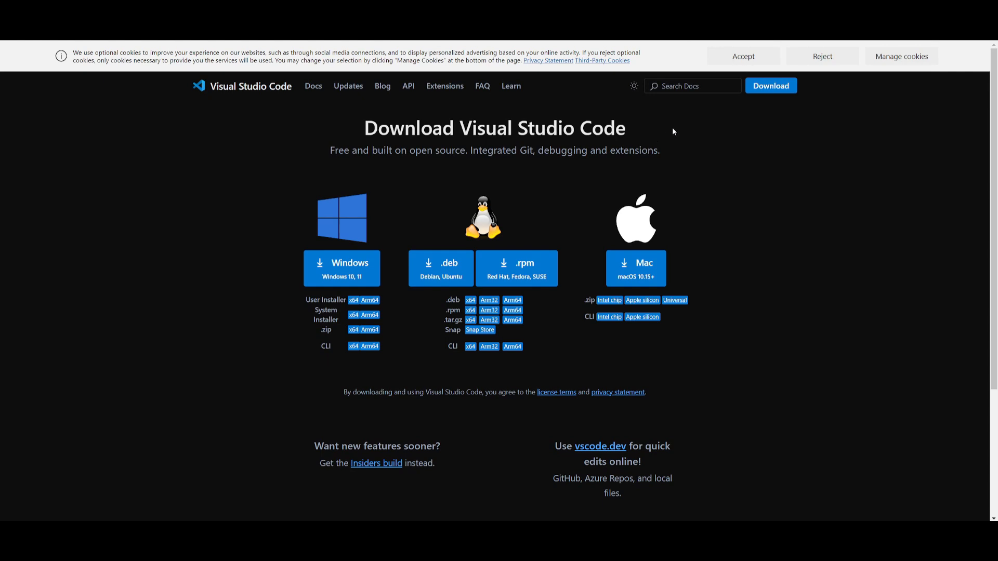
{"action": "mouse_move", "coordinate": [643, 191]}
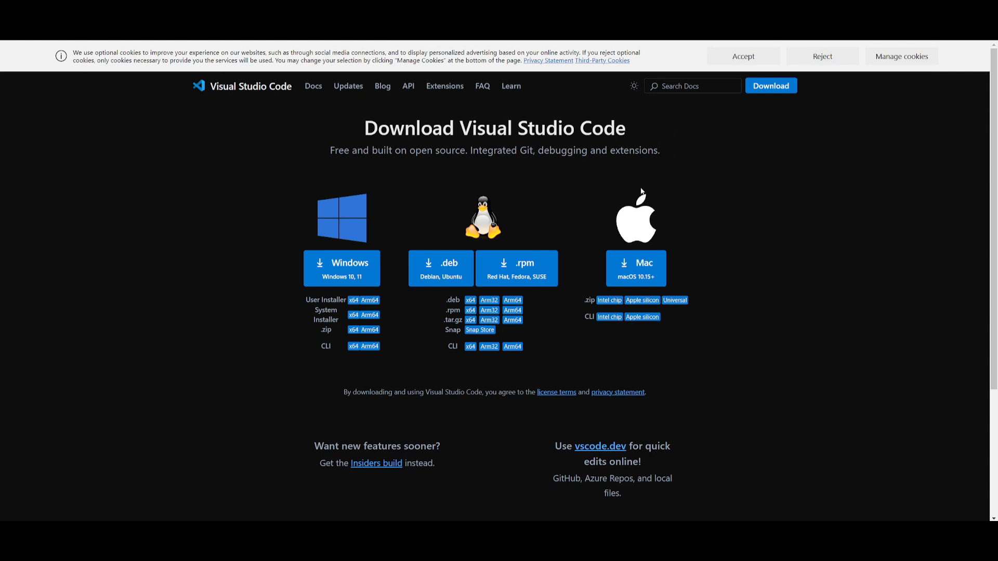
{"action": "mouse_move", "coordinate": [346, 202]}
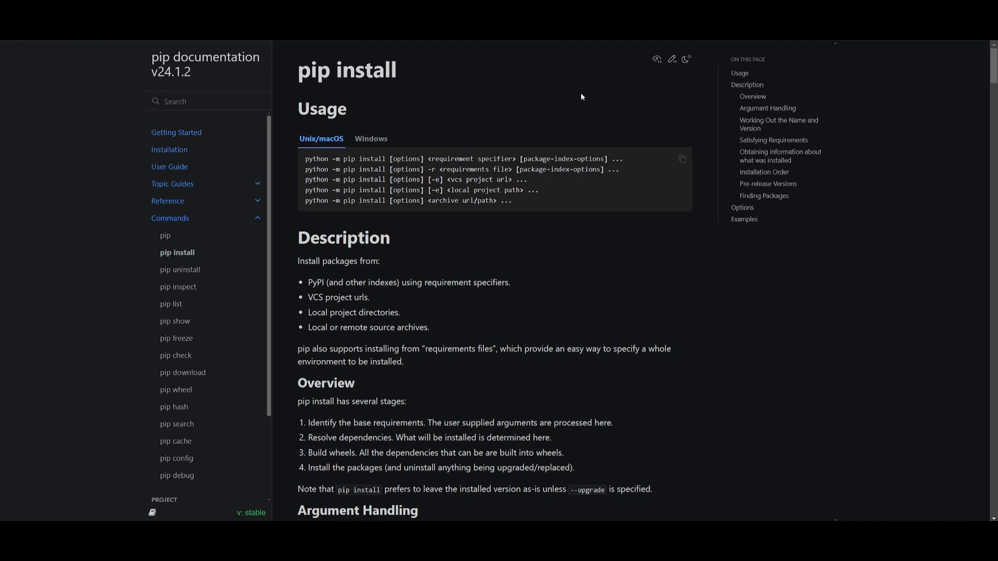
- Show the Windows usage commands on the pip install docs, then bring up VS Code's Welcome page
{"action": "left_click", "coordinate": [371, 140]}
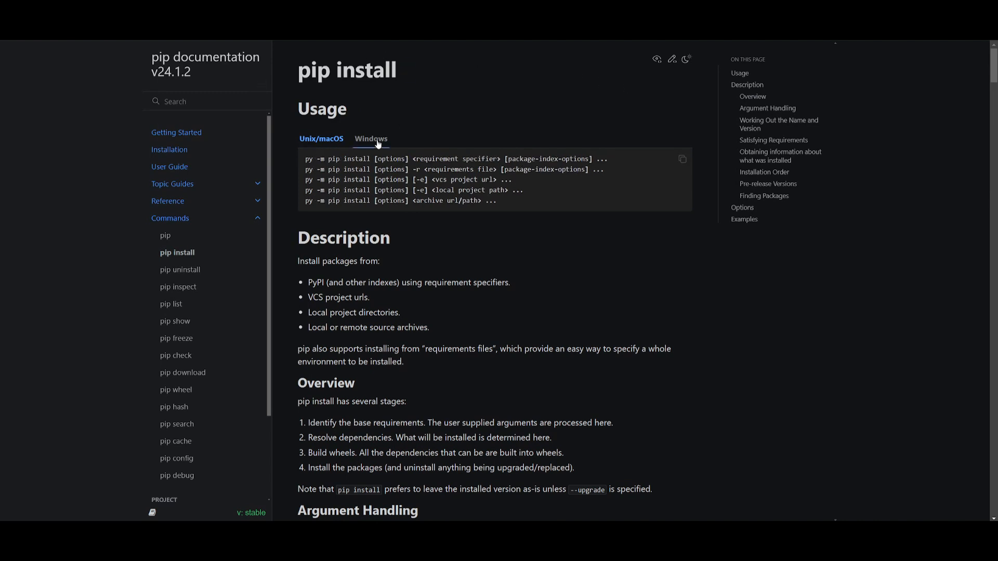
{"action": "left_click", "coordinate": [370, 139]}
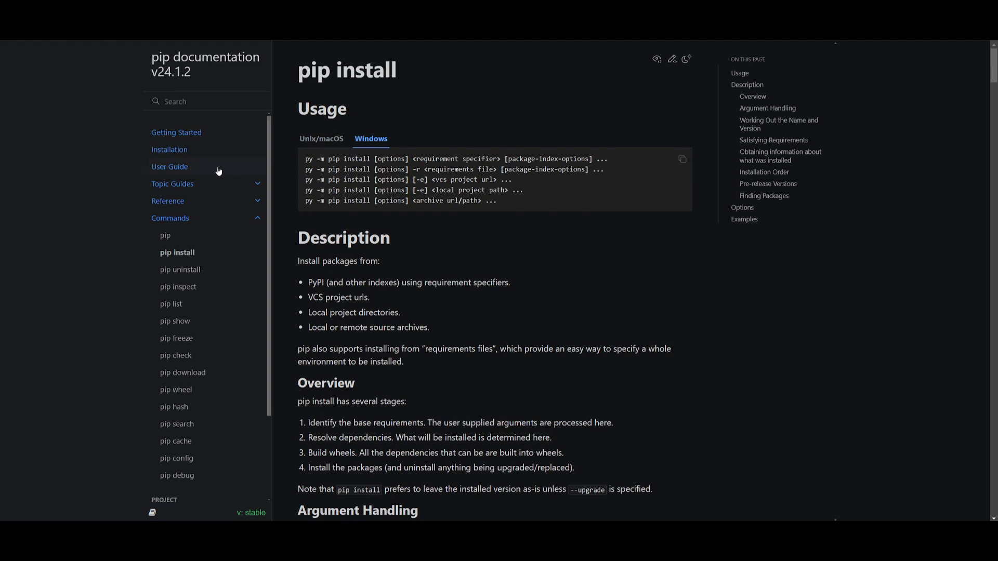
{"action": "left_click", "coordinate": [169, 149]}
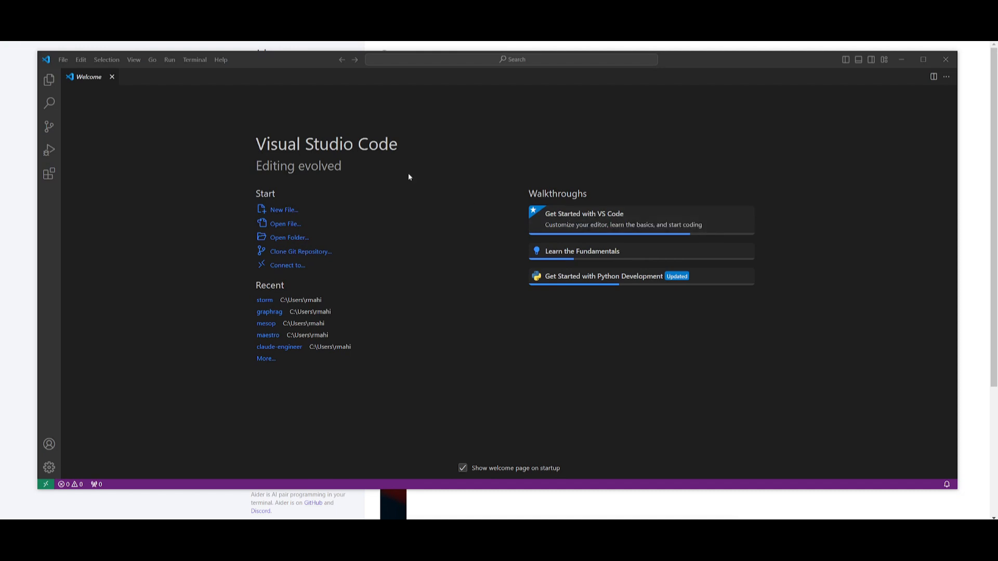
{"action": "mouse_move", "coordinate": [210, 69]}
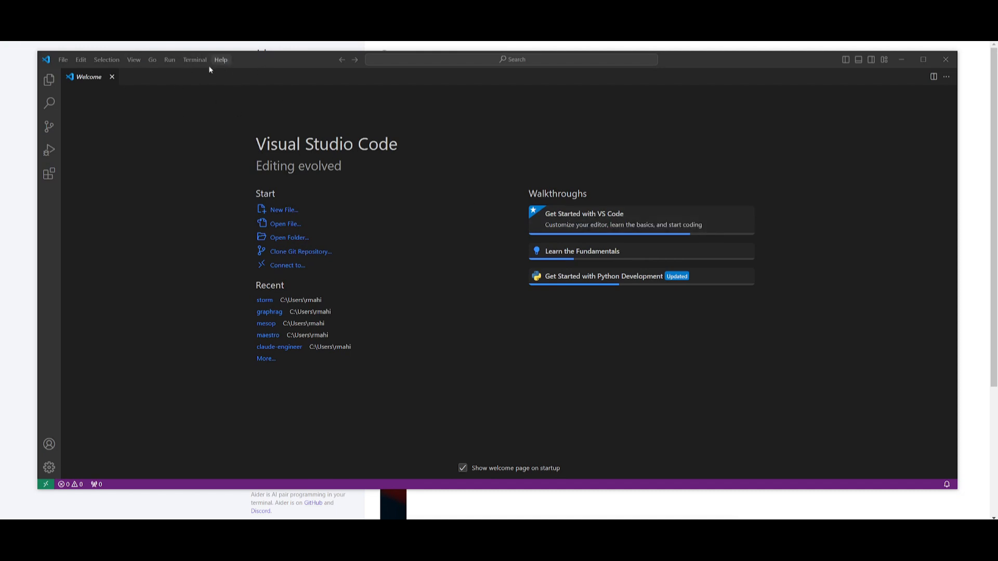
- Start a Git Bash terminal via Terminal > New Terminal and enter 'pip install aider-chat'
{"action": "left_click", "coordinate": [195, 59]}
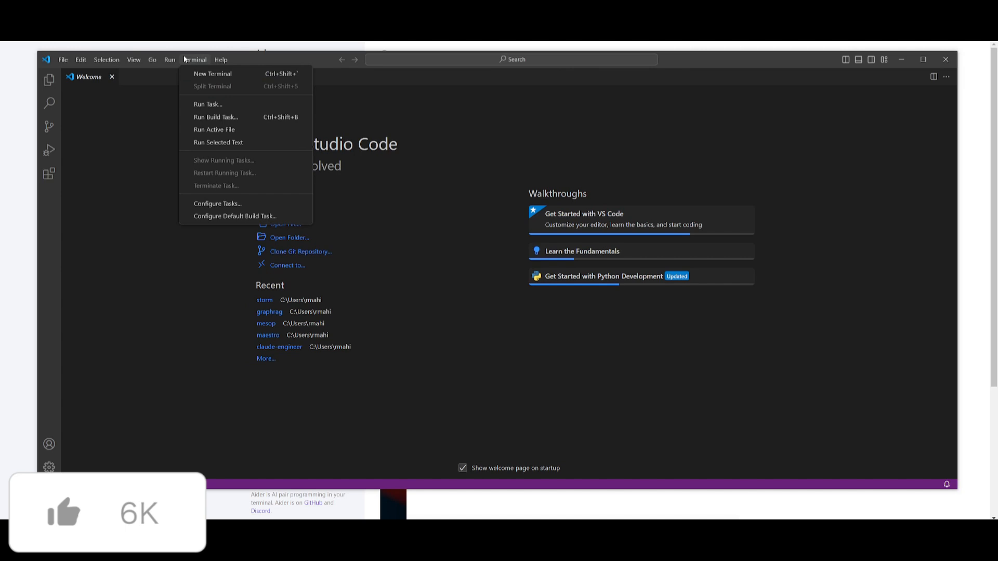
{"action": "left_click", "coordinate": [62, 60]}
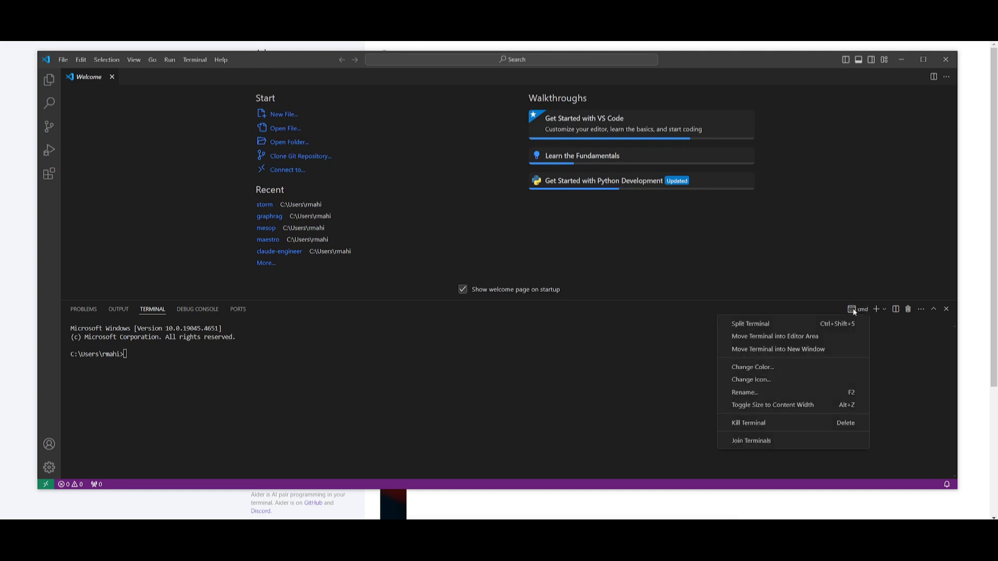
{"action": "left_click", "coordinate": [885, 310]}
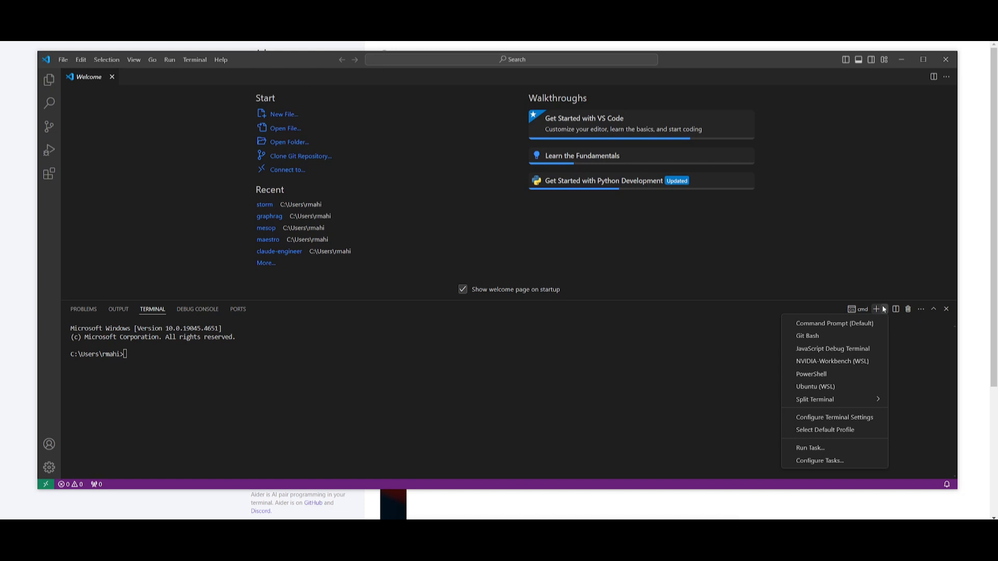
{"action": "left_click", "coordinate": [806, 336]}
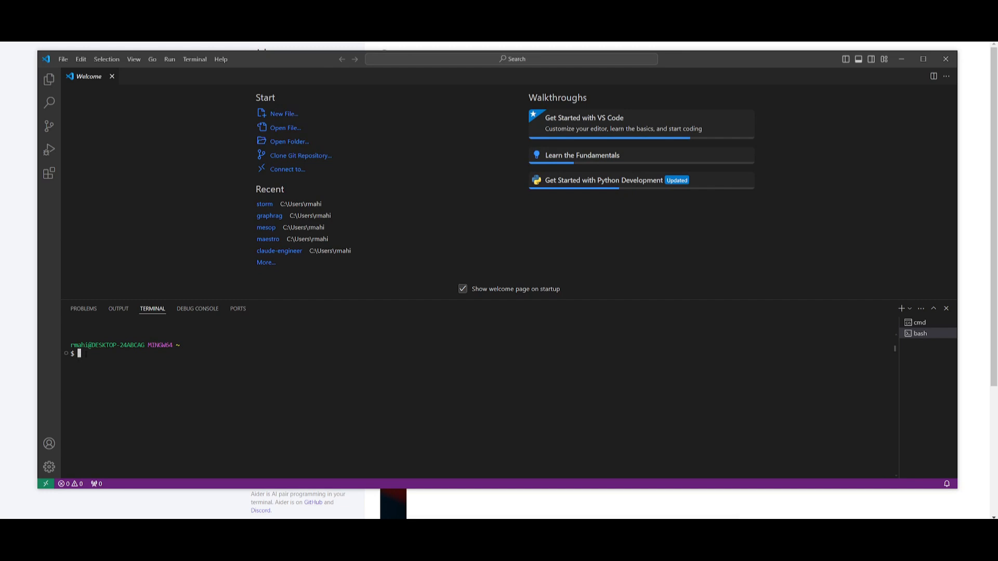
{"action": "type", "text": "pip install aider-chat"}
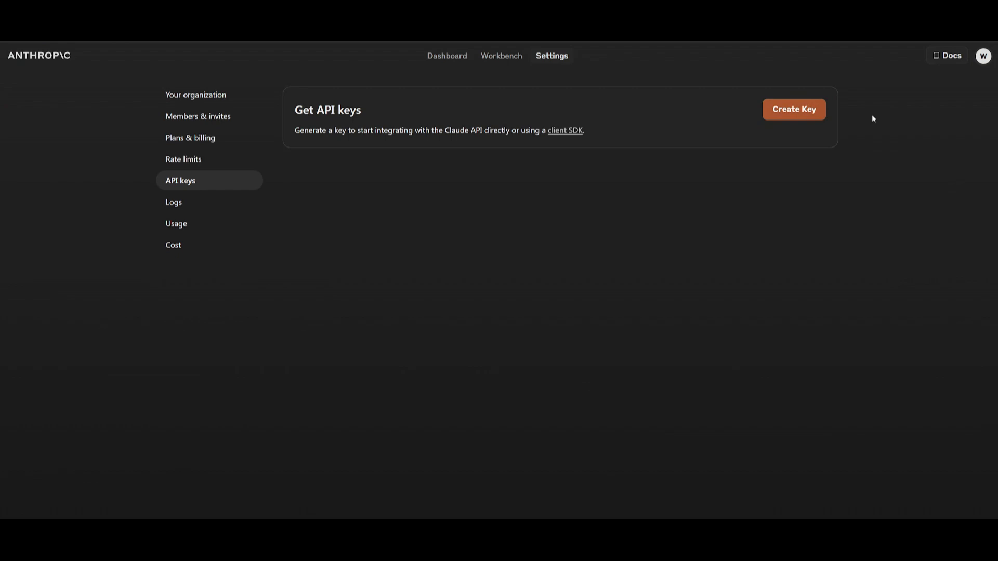
{"action": "mouse_move", "coordinate": [867, 110]}
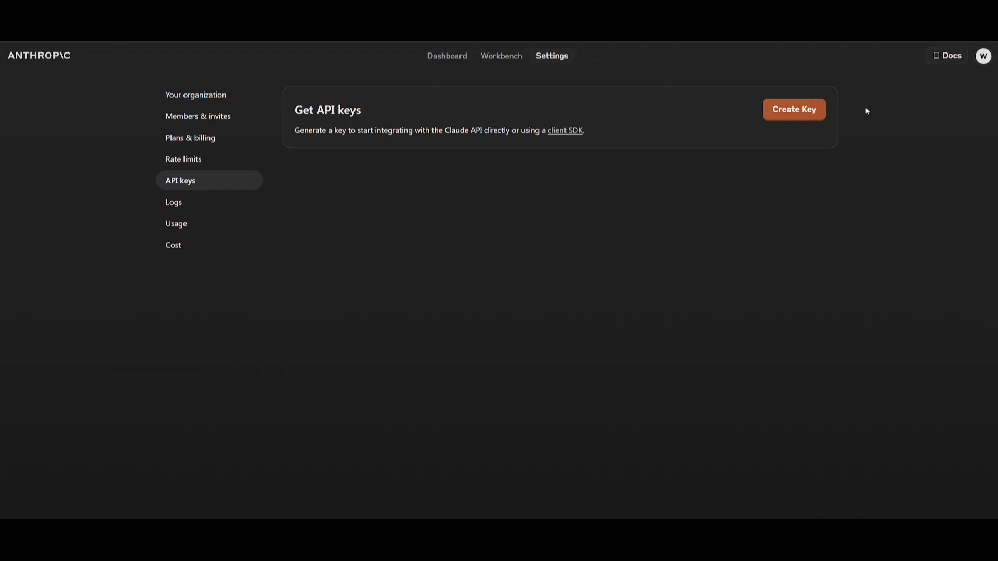
{"action": "mouse_move", "coordinate": [802, 117]}
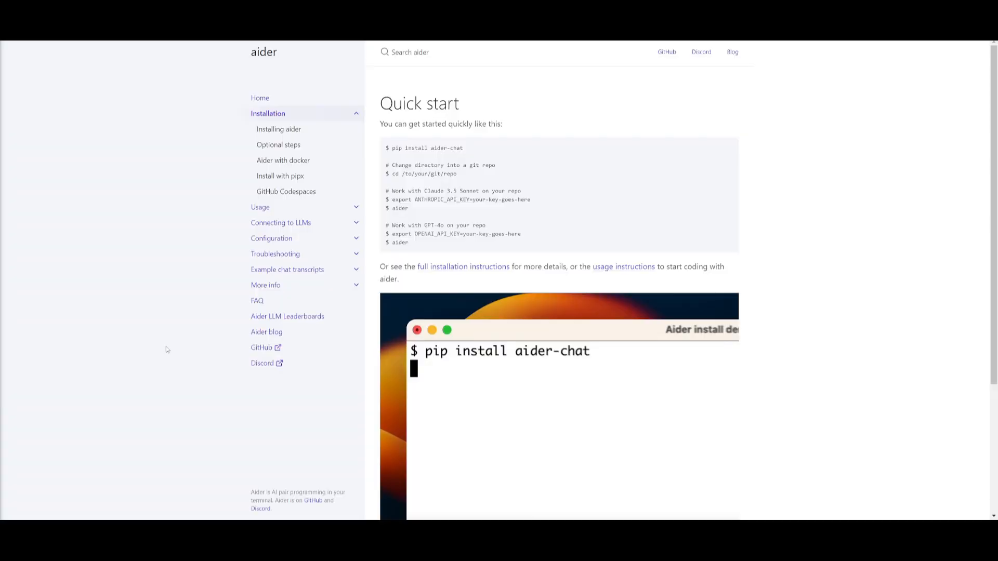
- Switch back to the VS Code window where aider's pip installation has finished
{"action": "left_click_drag", "start_coordinate": [393, 200], "coordinate": [497, 199]}
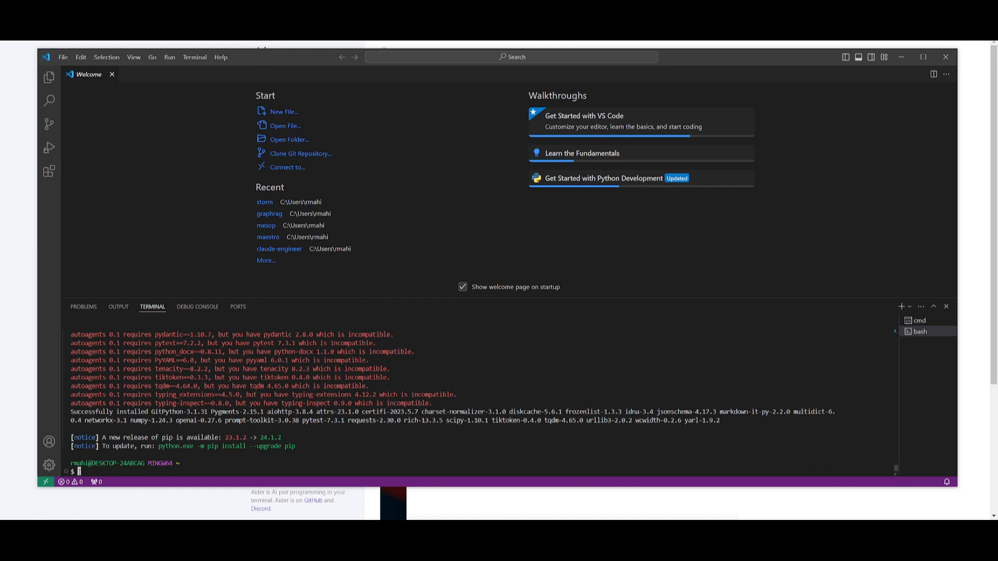
- Run 'export ANTHROPIC_API_KEY=your-key-goes-here' in the bash terminal
{"action": "type", "text": "export ANTHROPIC_API_KEY=your-key-goes-here"}
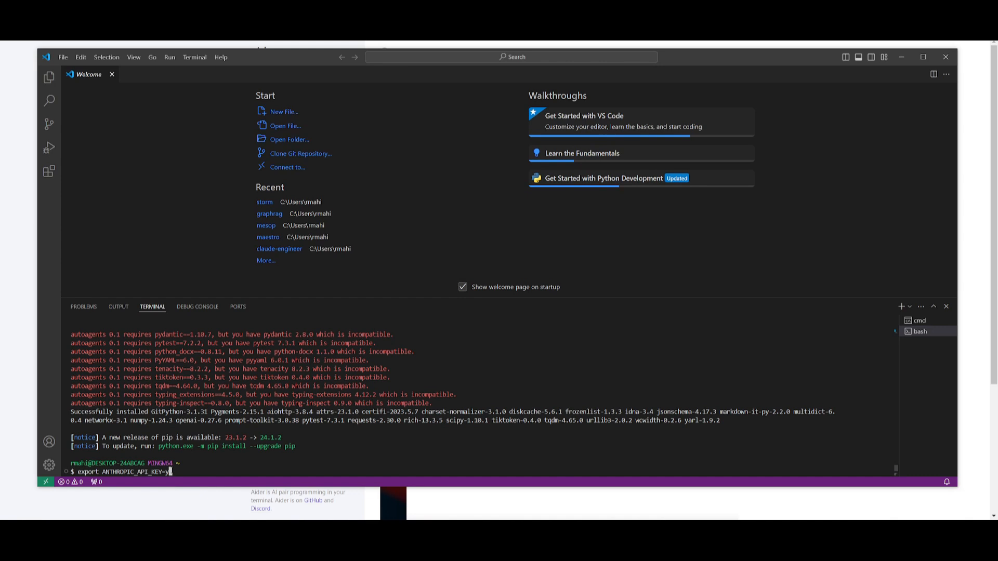
{"action": "key", "text": "Backspace"}
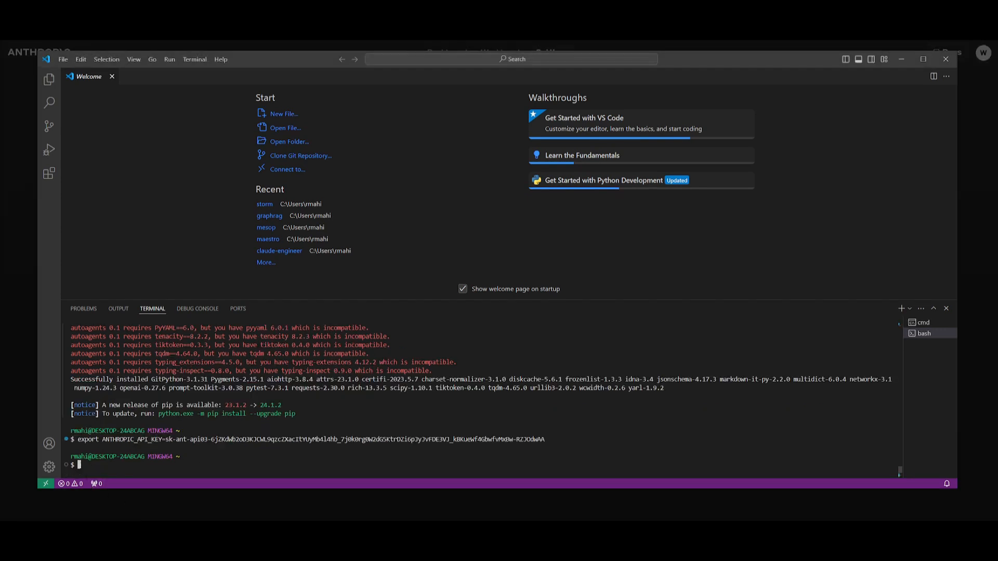
- Run 'mkdir new', 'cd new' and 'git init' to create an empty Git repository
{"action": "type", "text": "mk"}
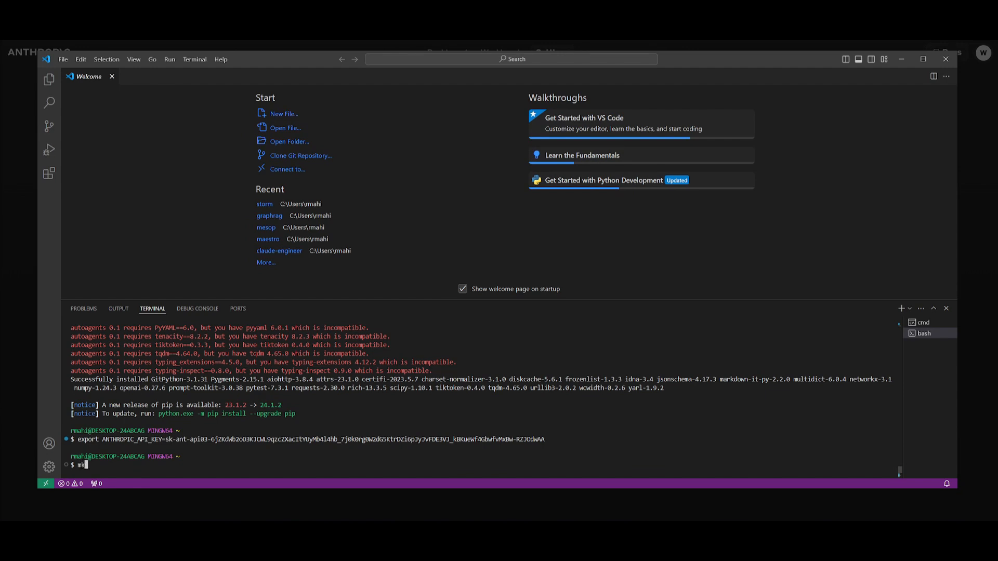
{"action": "type", "text": "dir"}
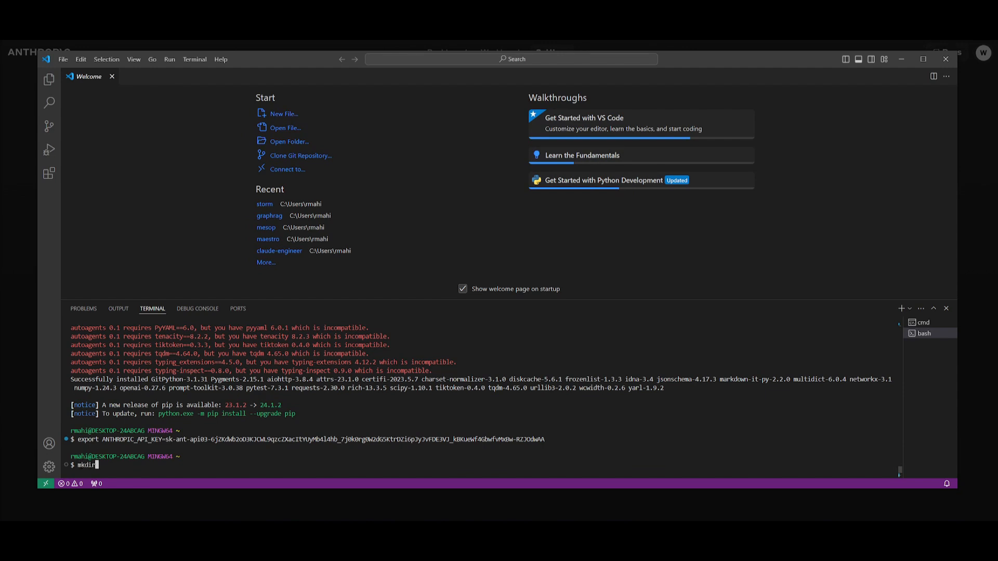
{"action": "type", "text": "new"}
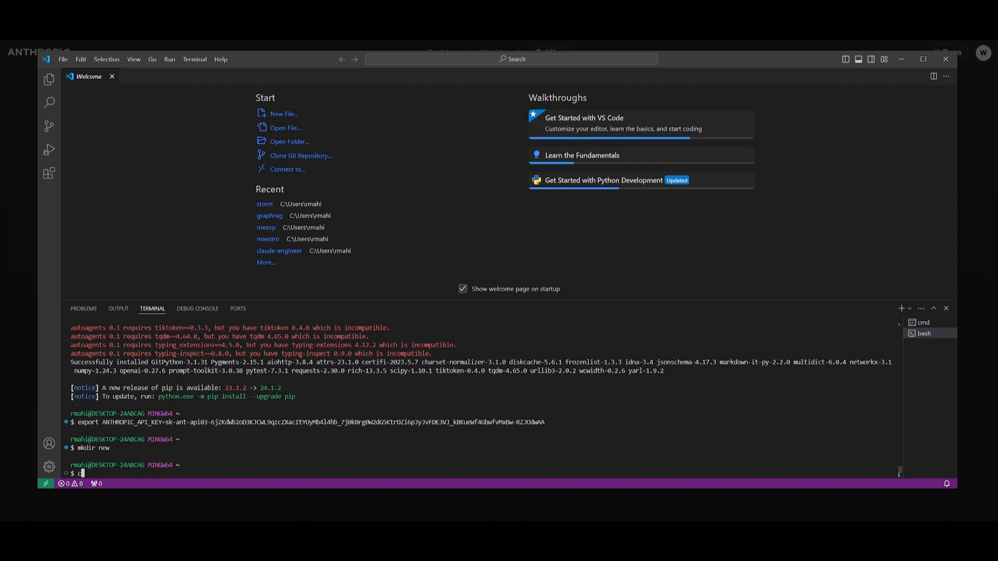
{"action": "type", "text": "cd new"}
{"action": "type", "text": "git init ."}
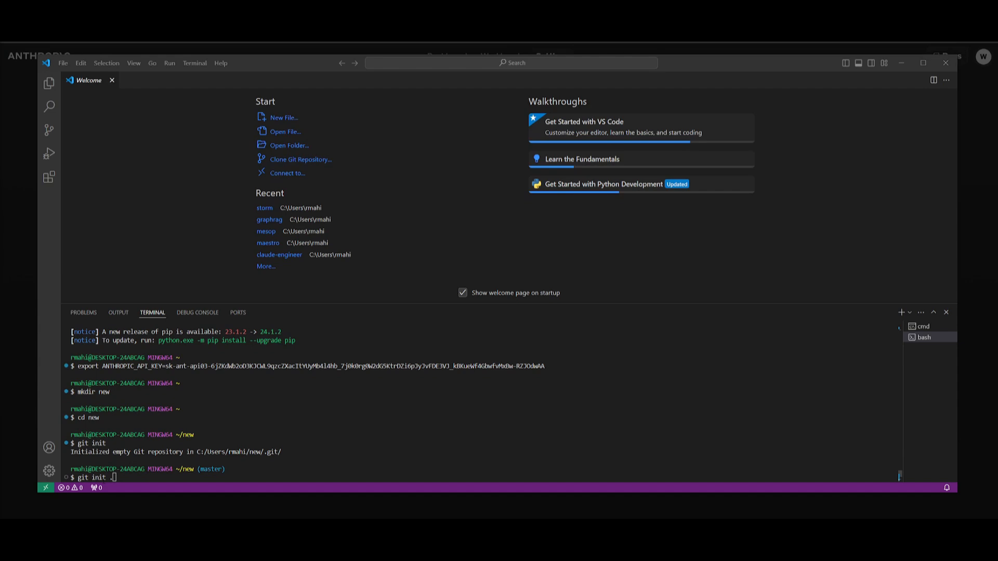
{"action": "key", "text": "Enter"}
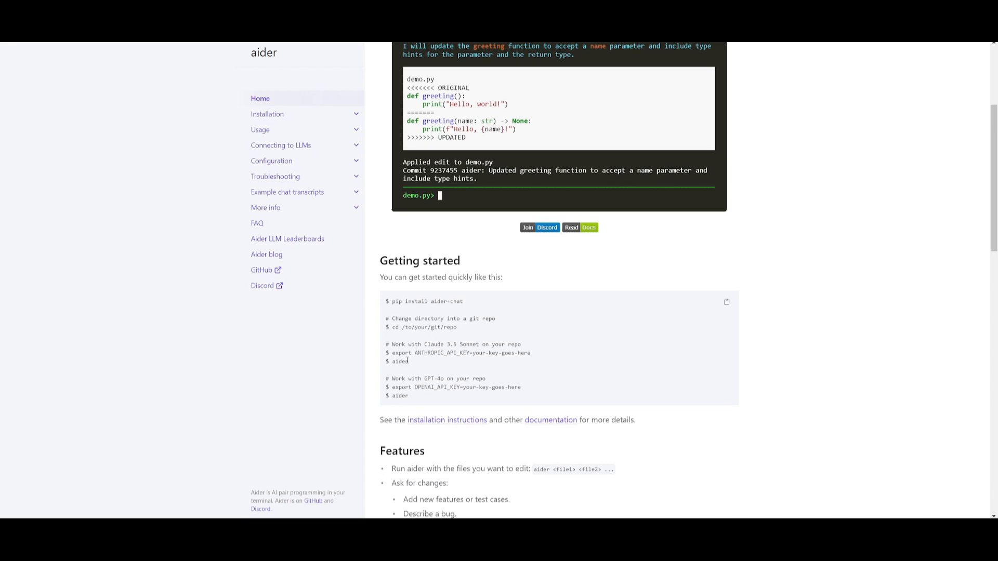
{"action": "mouse_move", "coordinate": [412, 366]}
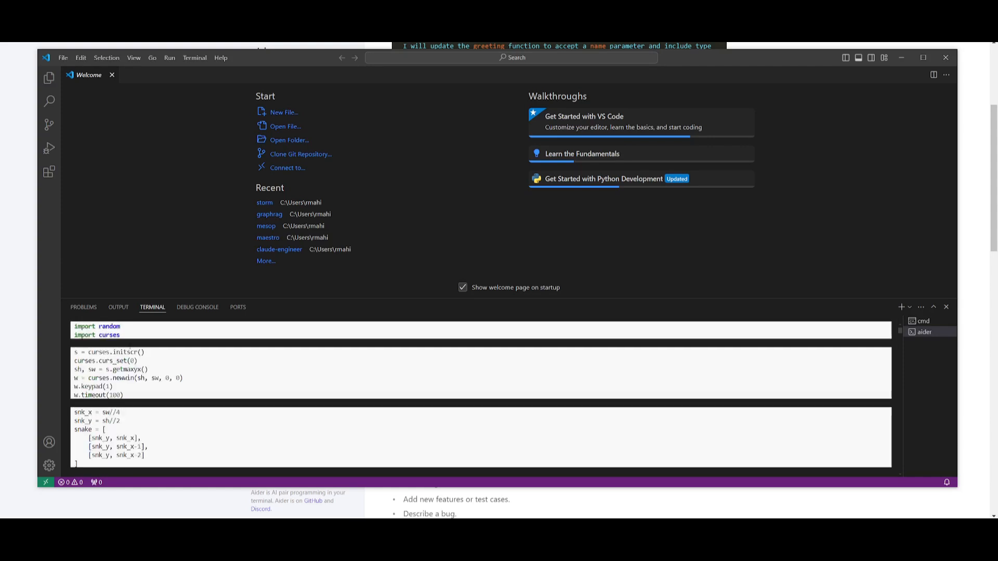
- Scroll through aider's generated pygame snake game output in the terminal
{"action": "scroll", "scroll_direction": "down", "scroll_amount": 3}
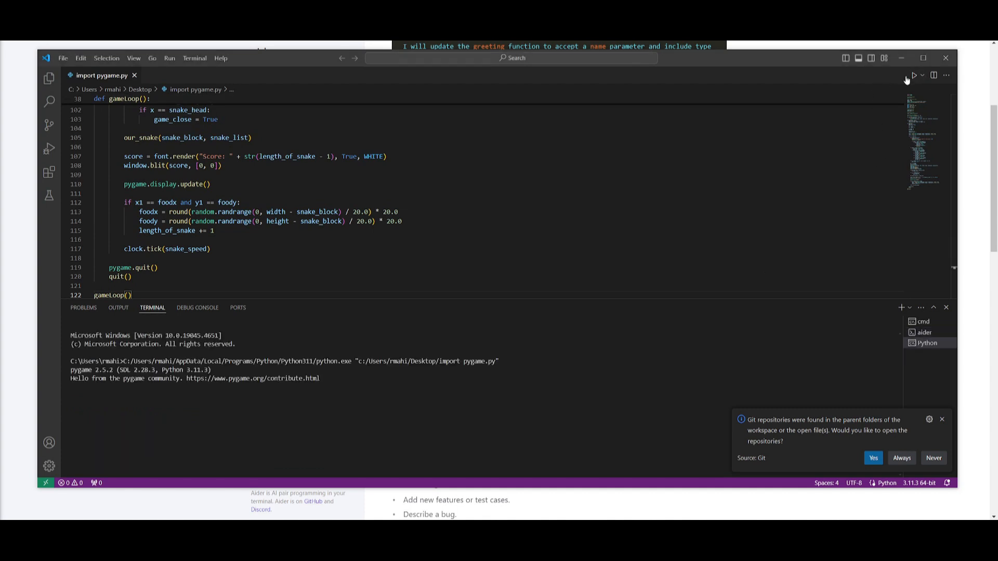
- Let aider apply its HTML page and styles.css edits for the World of AI website
{"action": "left_click", "coordinate": [915, 75]}
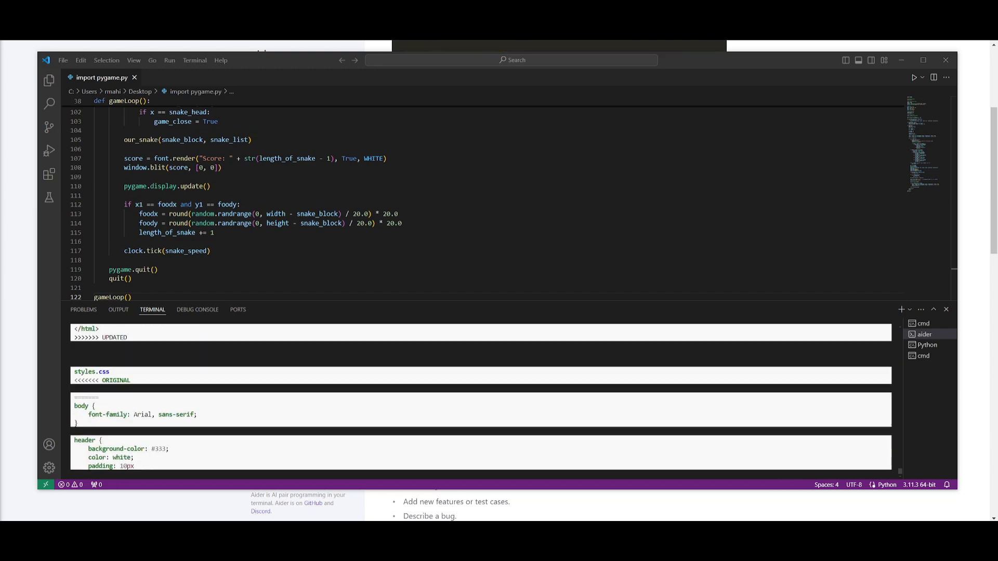
- Scroll the HTML Viewer output through the site's hero, feature cards and pricing plans
{"action": "scroll", "scroll_direction": "down", "scroll_amount": 3}
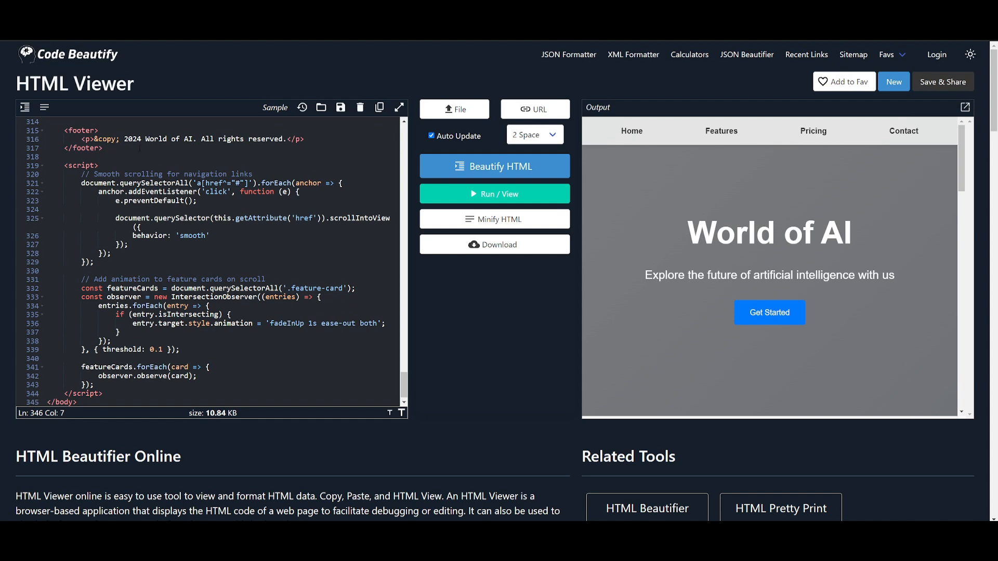
{"action": "mouse_move", "coordinate": [720, 230]}
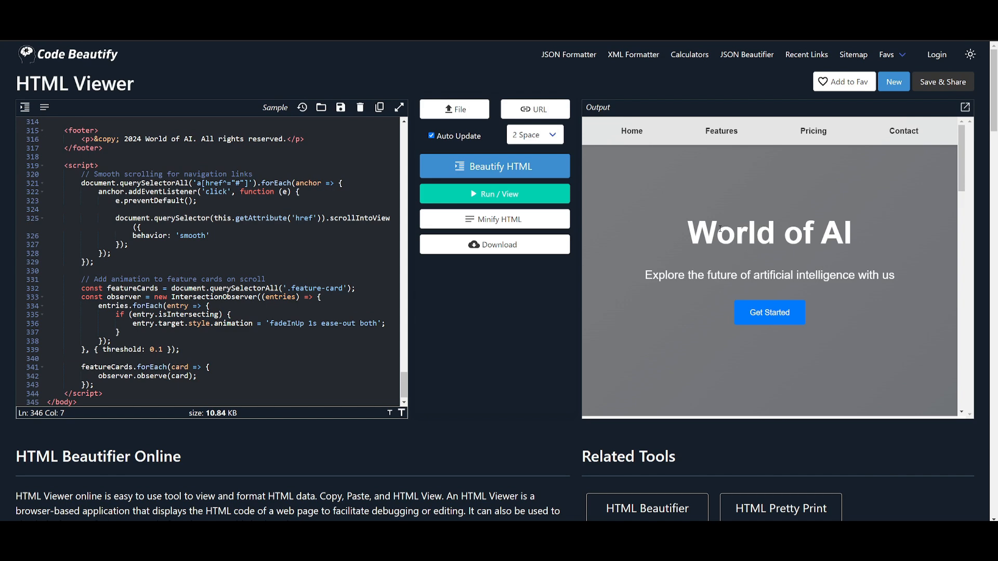
{"action": "scroll", "scroll_direction": "down", "scroll_amount": 3}
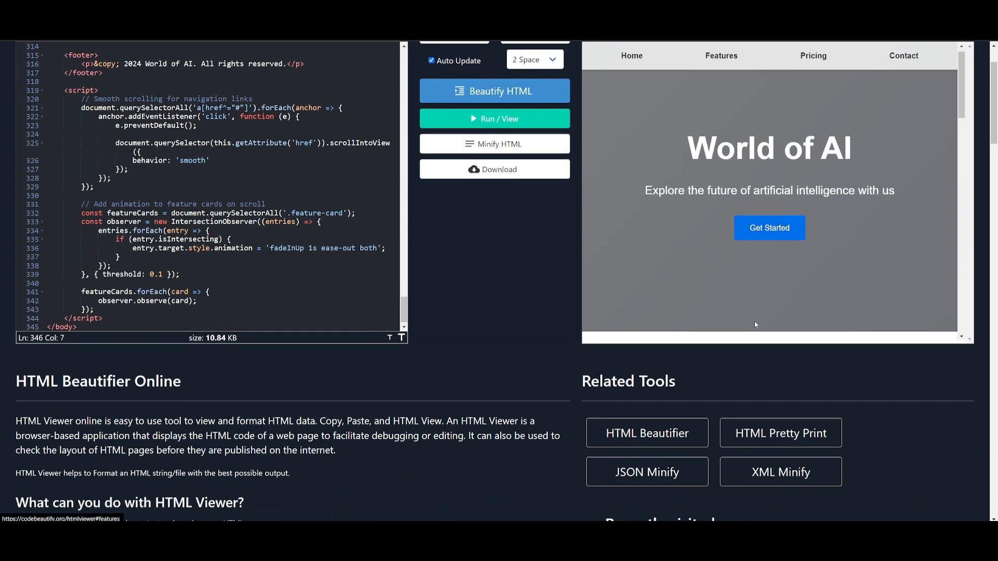
{"action": "scroll", "scroll_direction": "down", "scroll_amount": 3}
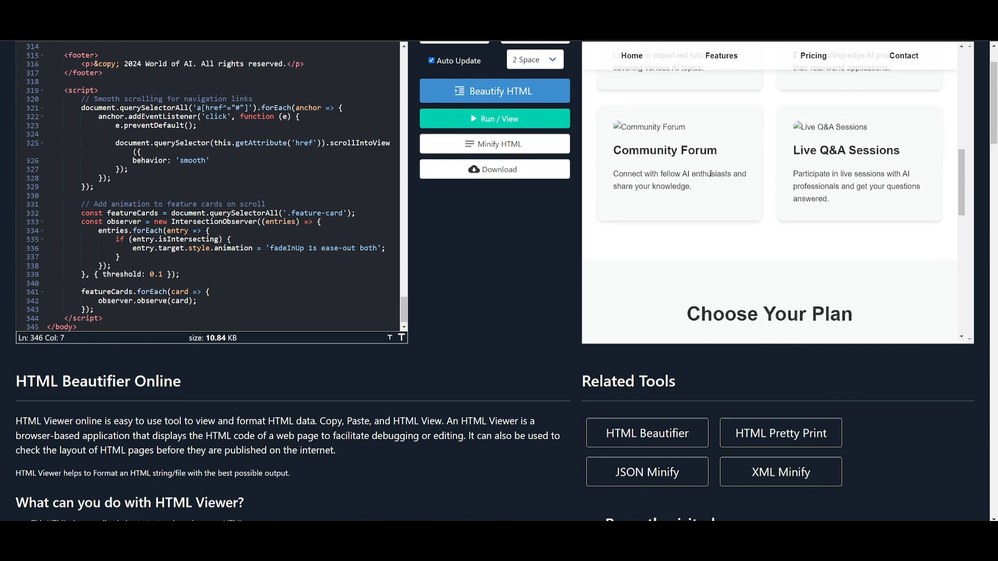
{"action": "scroll", "scroll_direction": "down", "scroll_amount": 3}
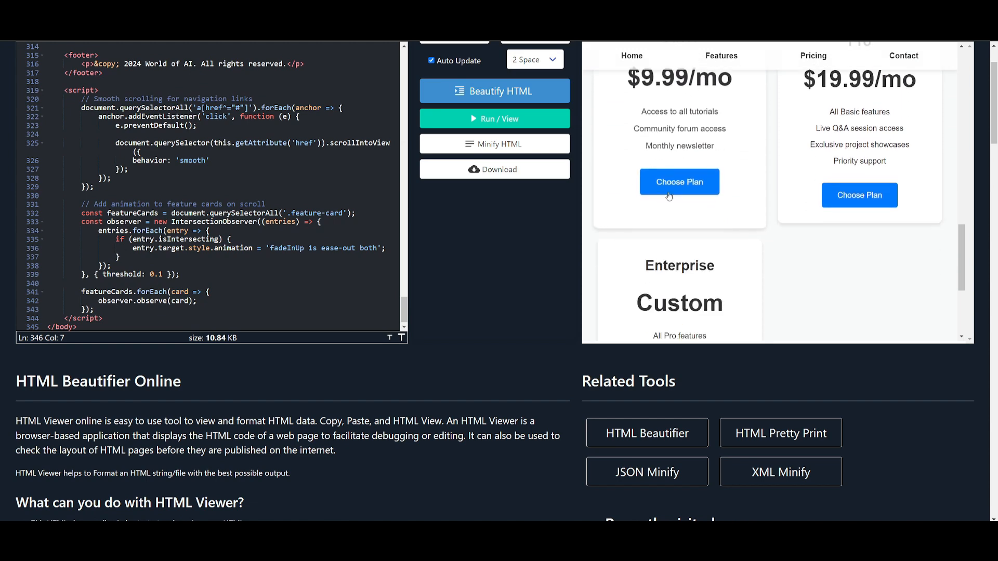
{"action": "scroll", "scroll_direction": "down", "scroll_amount": 3}
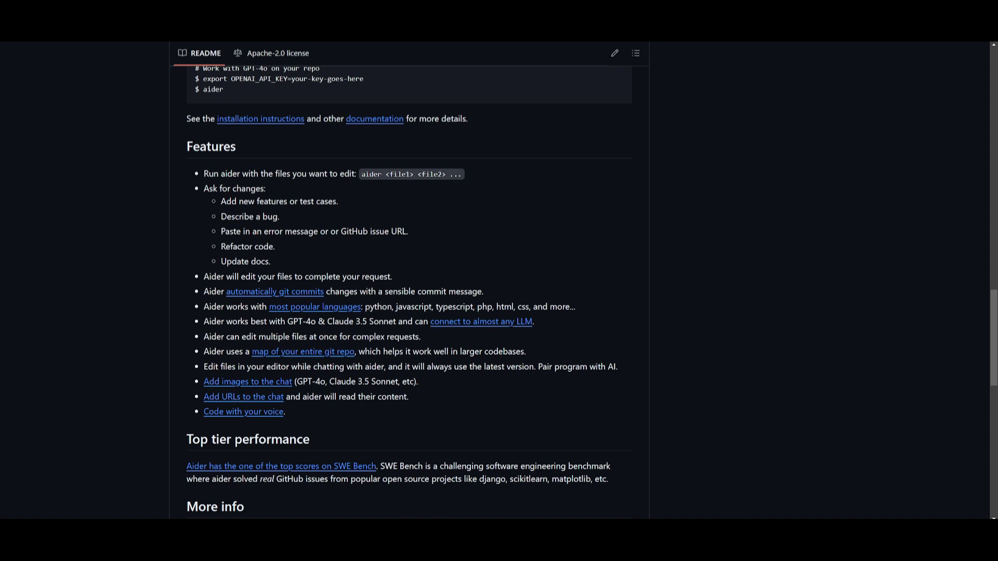
{"action": "mouse_move", "coordinate": [339, 211]}
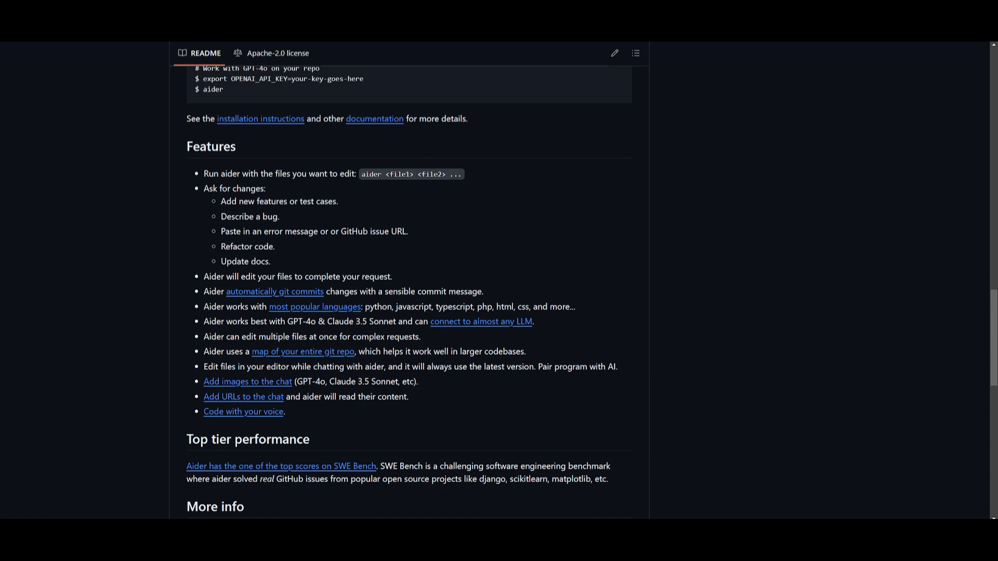
{"action": "mouse_move", "coordinate": [400, 186]}
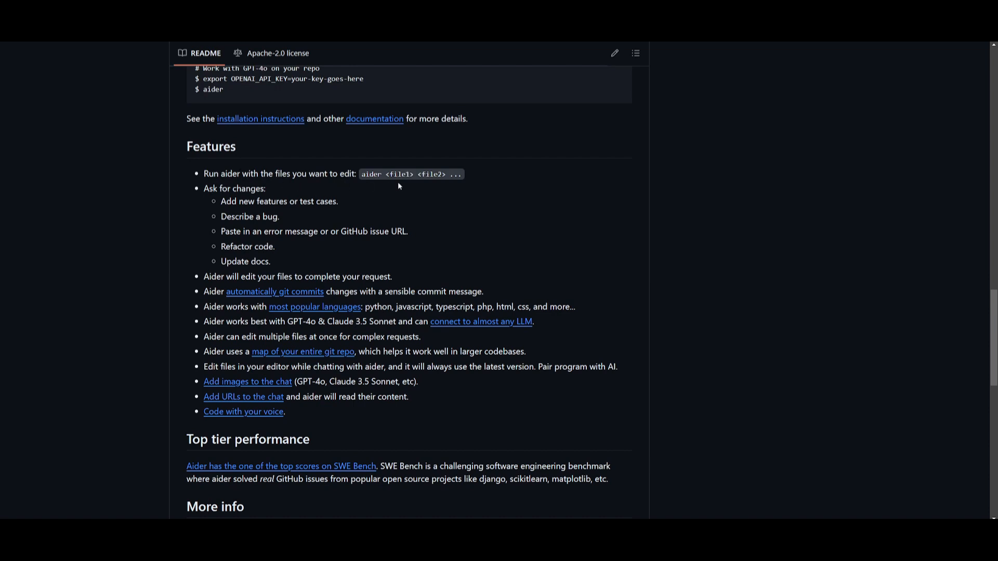
{"action": "mouse_move", "coordinate": [436, 195]}
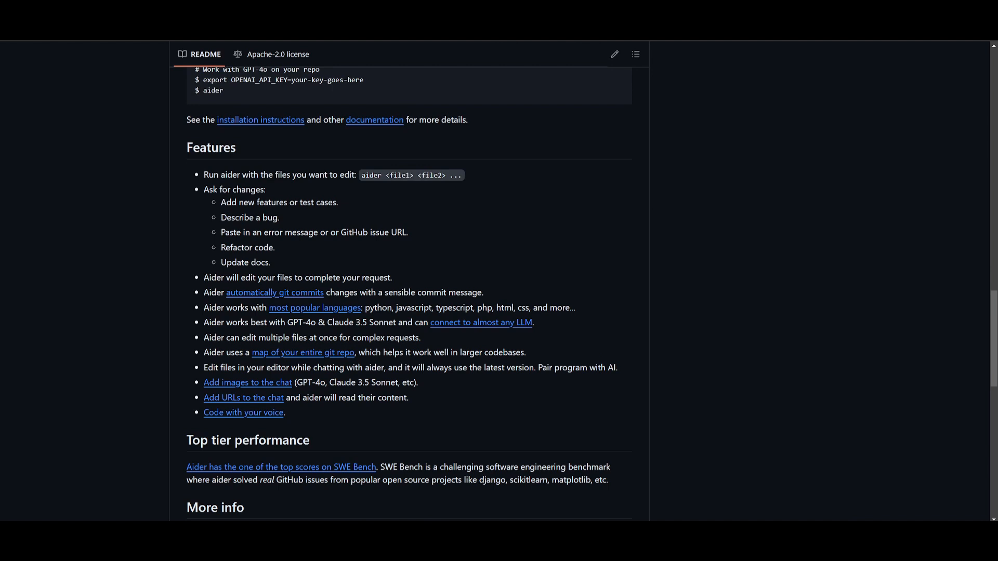
{"action": "double_click", "coordinate": [249, 217]}
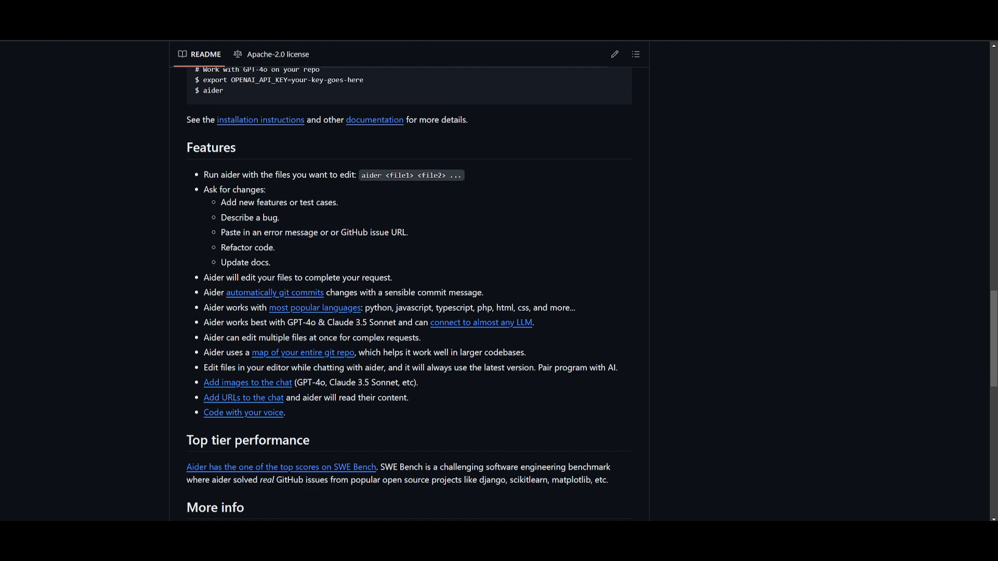
{"action": "triple_click", "coordinate": [313, 233]}
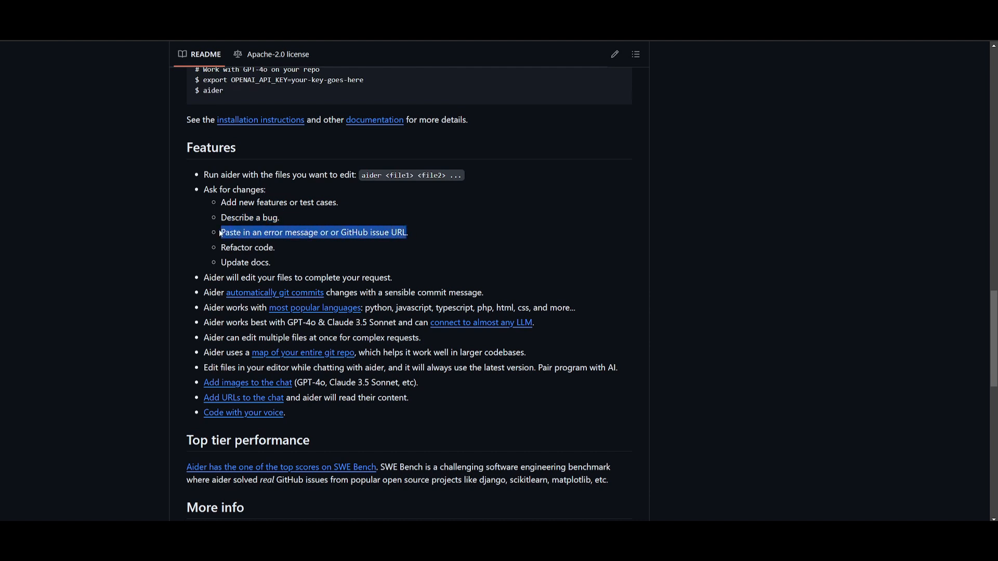
{"action": "left_click", "coordinate": [225, 243]}
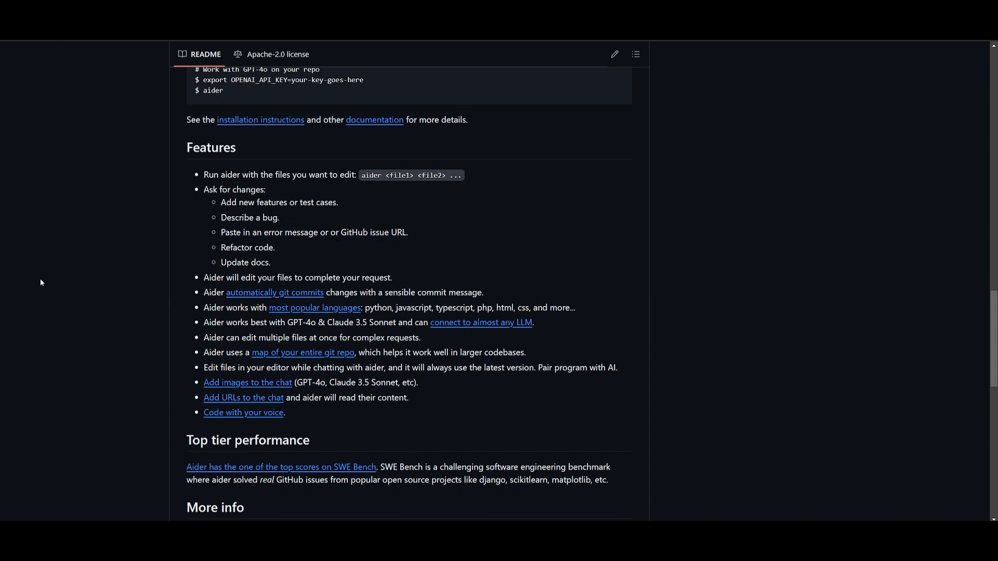
{"action": "mouse_move", "coordinate": [11, 283]}
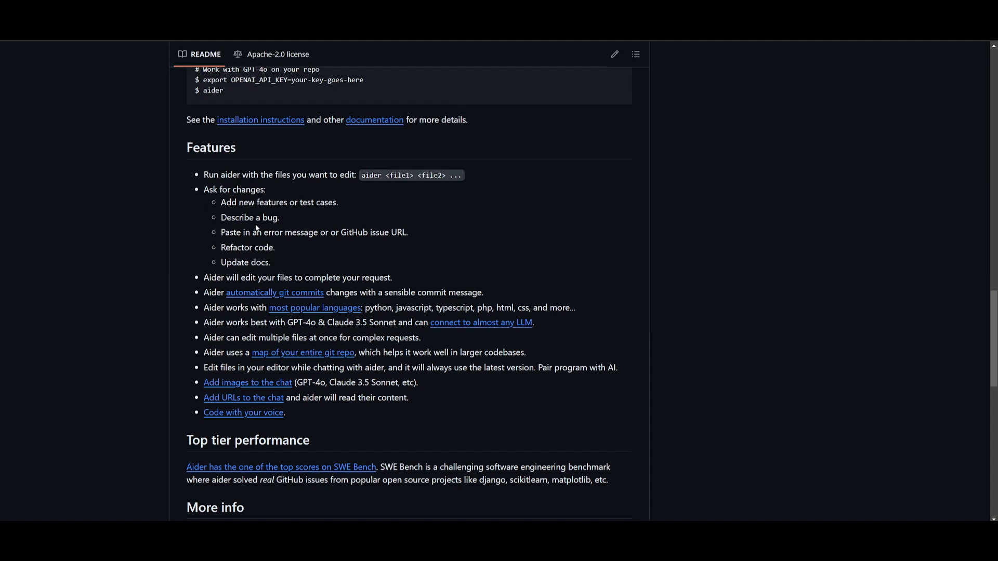
{"action": "mouse_move", "coordinate": [231, 226]}
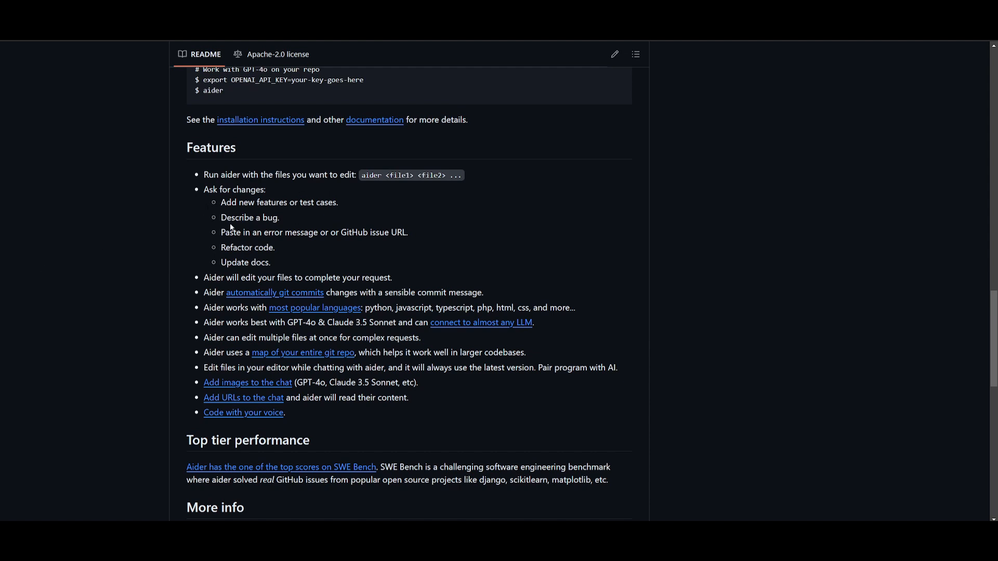
{"action": "mouse_move", "coordinate": [201, 272]}
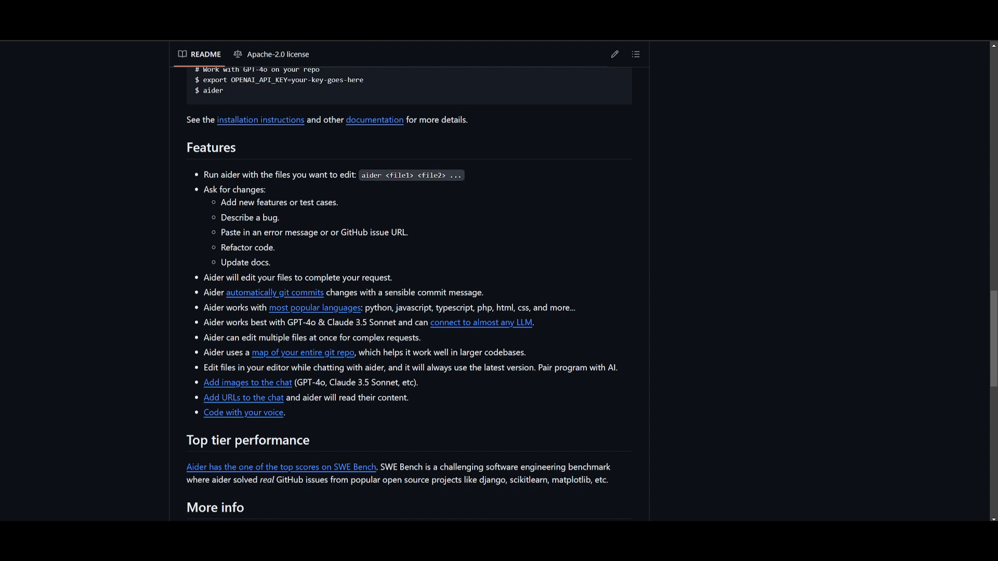
{"action": "mouse_move", "coordinate": [333, 308]}
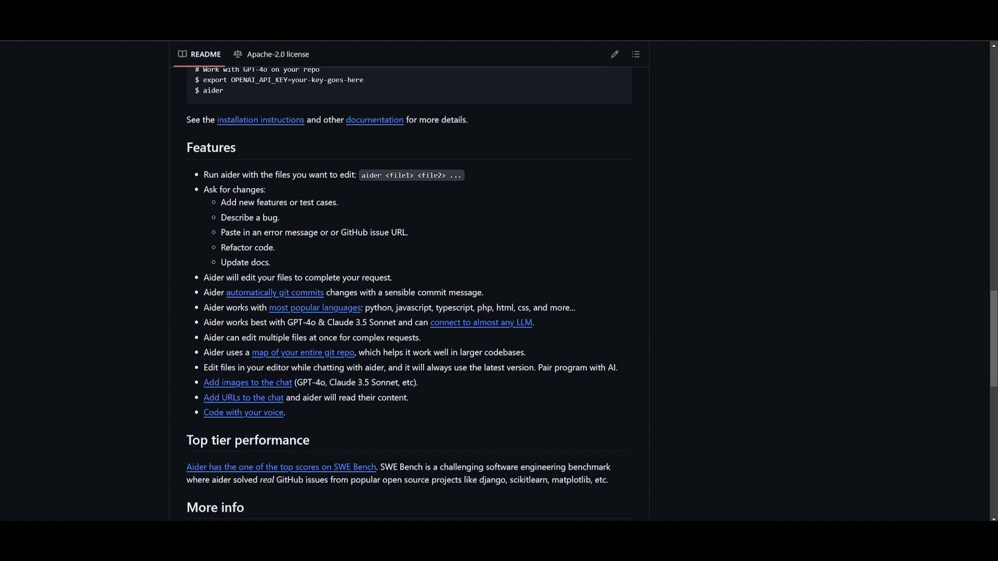
{"action": "mouse_move", "coordinate": [487, 324]}
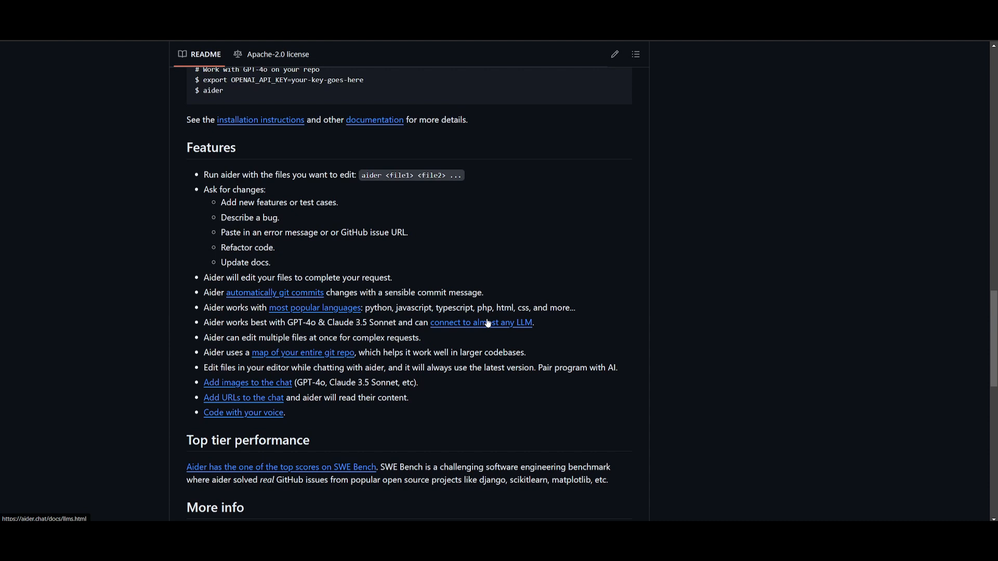
{"action": "mouse_move", "coordinate": [596, 319]}
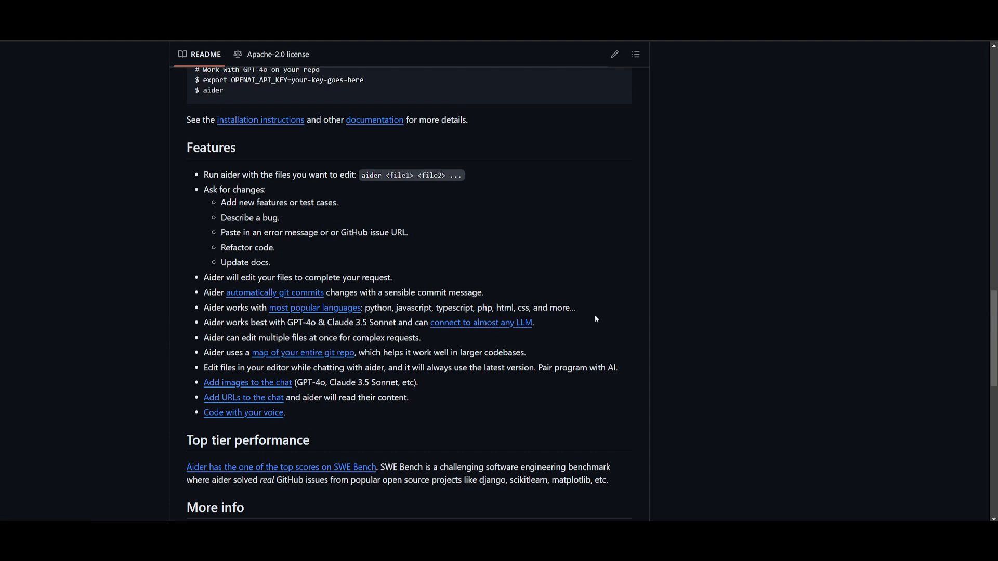
{"action": "mouse_move", "coordinate": [357, 316]}
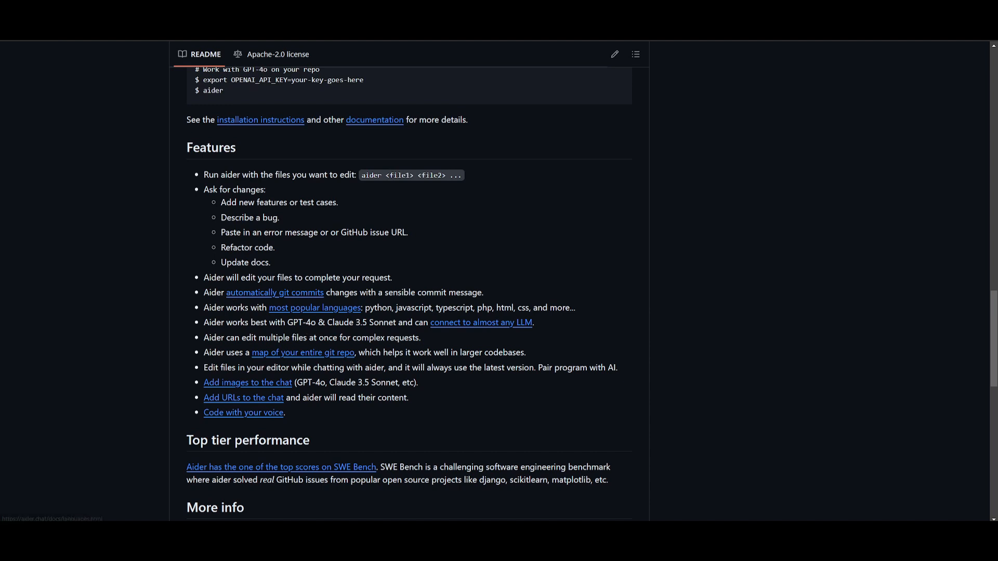
{"action": "mouse_move", "coordinate": [335, 333]}
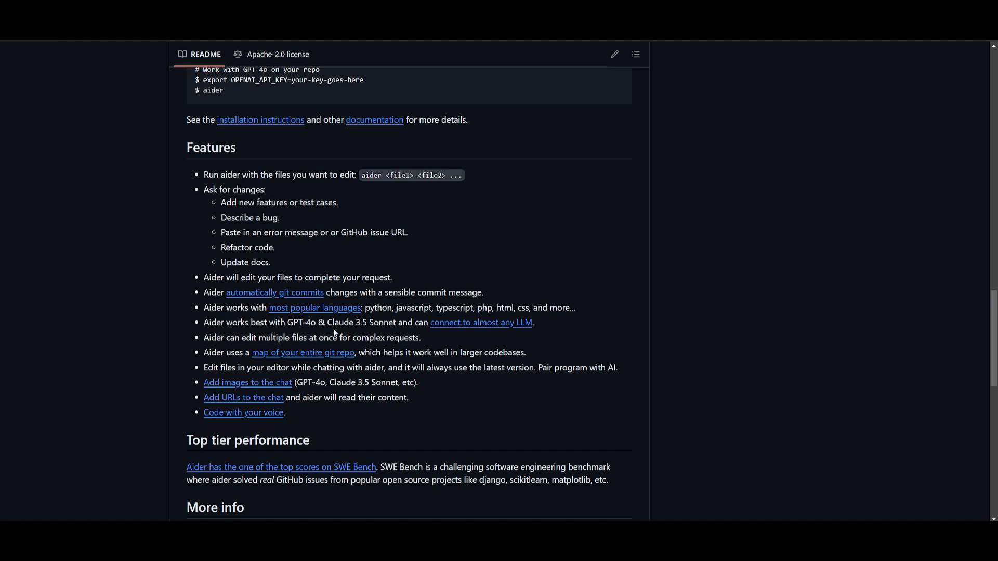
{"action": "mouse_move", "coordinate": [328, 333]}
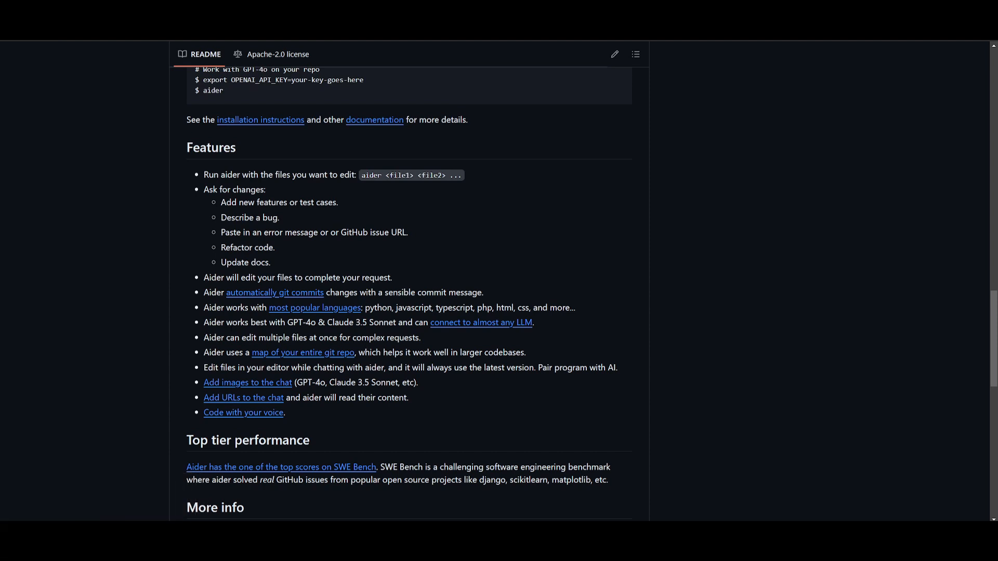
{"action": "mouse_move", "coordinate": [257, 356]}
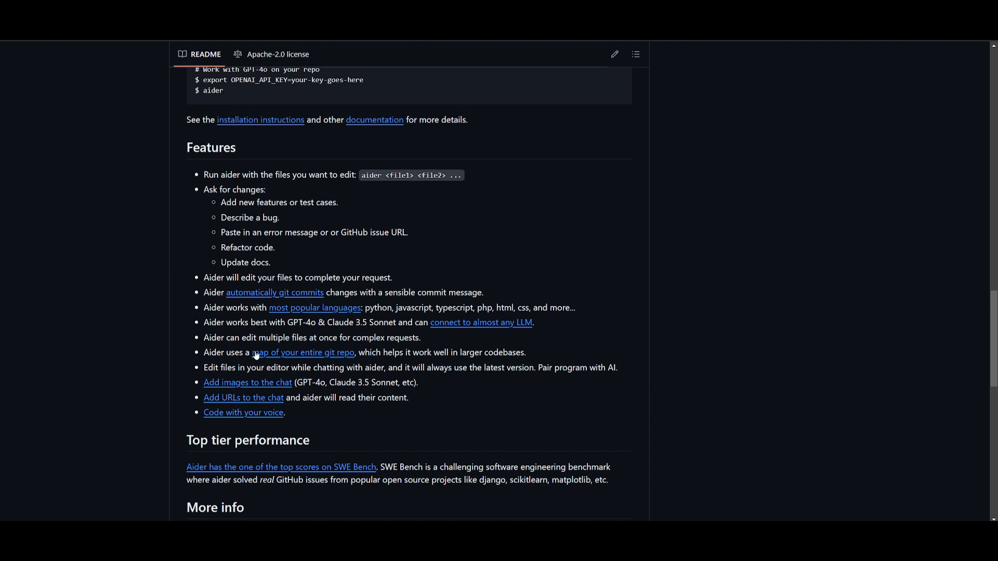
{"action": "mouse_move", "coordinate": [213, 389]}
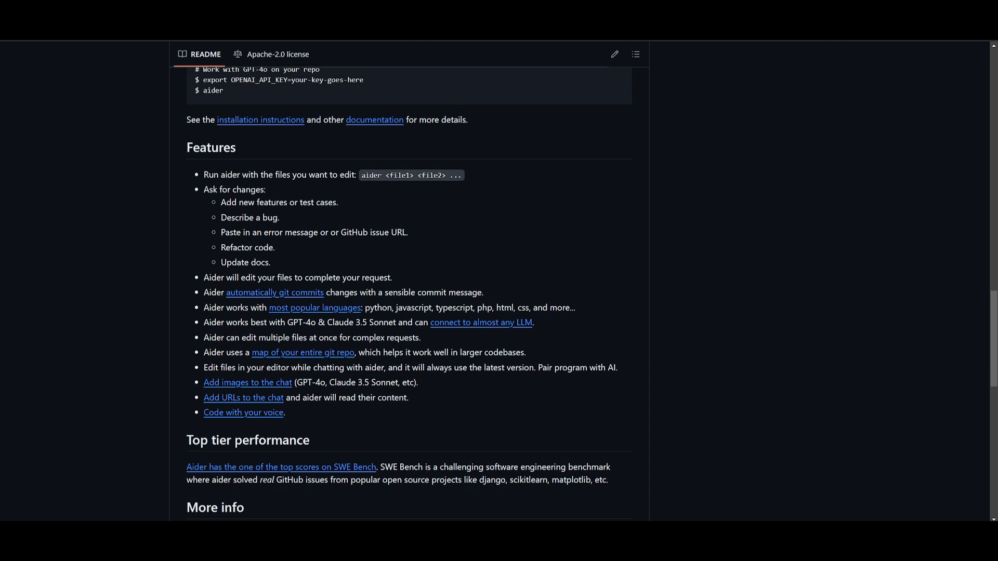
{"action": "mouse_move", "coordinate": [233, 385]}
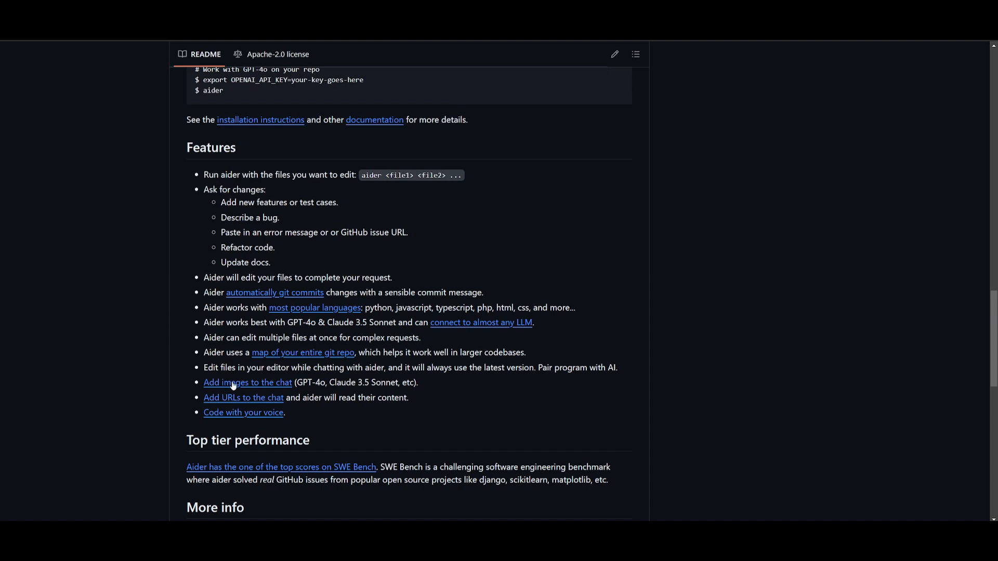
{"action": "mouse_move", "coordinate": [129, 320]}
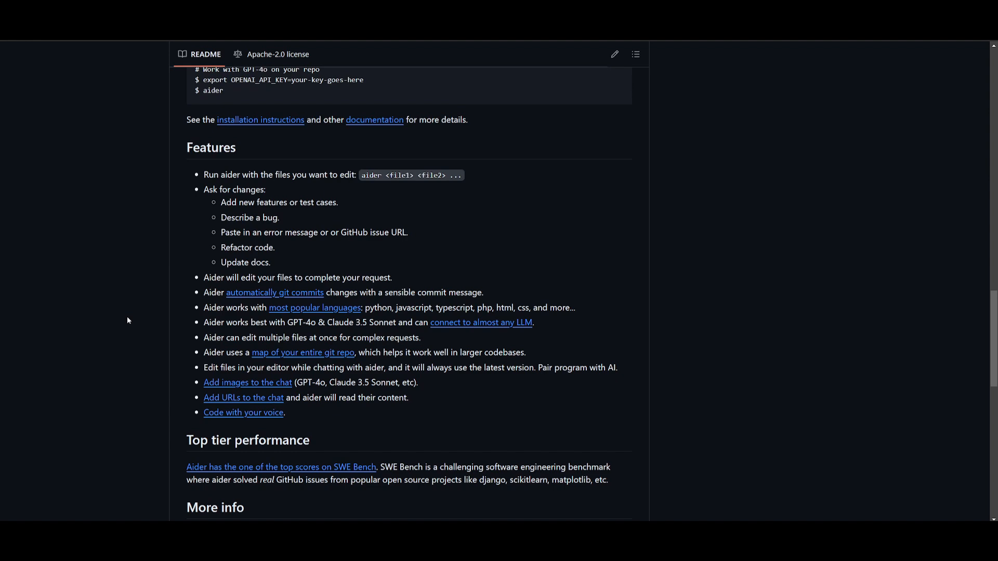
{"action": "mouse_move", "coordinate": [125, 335]}
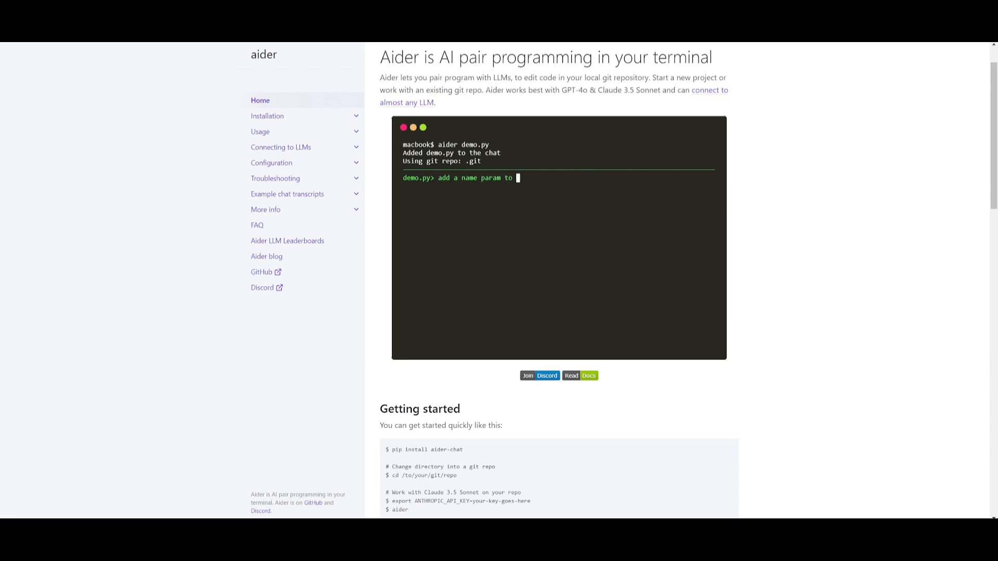
- Watch the aider.chat terminal demo typing the greeting prompt, then scroll to Getting started and Features
{"action": "type", "text": "the `greeting` function. add all the types."}
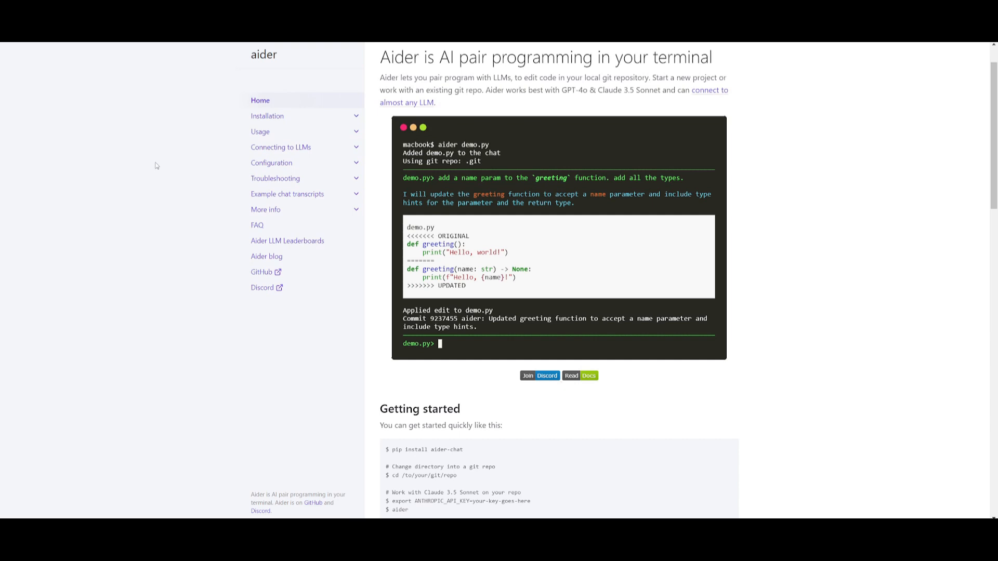
{"action": "mouse_move", "coordinate": [142, 165]}
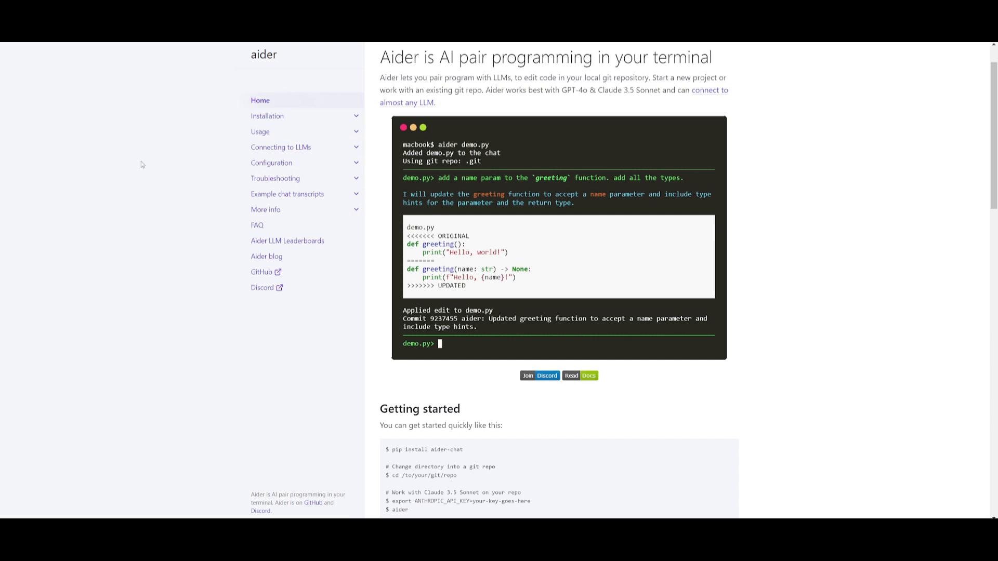
{"action": "mouse_move", "coordinate": [148, 167]}
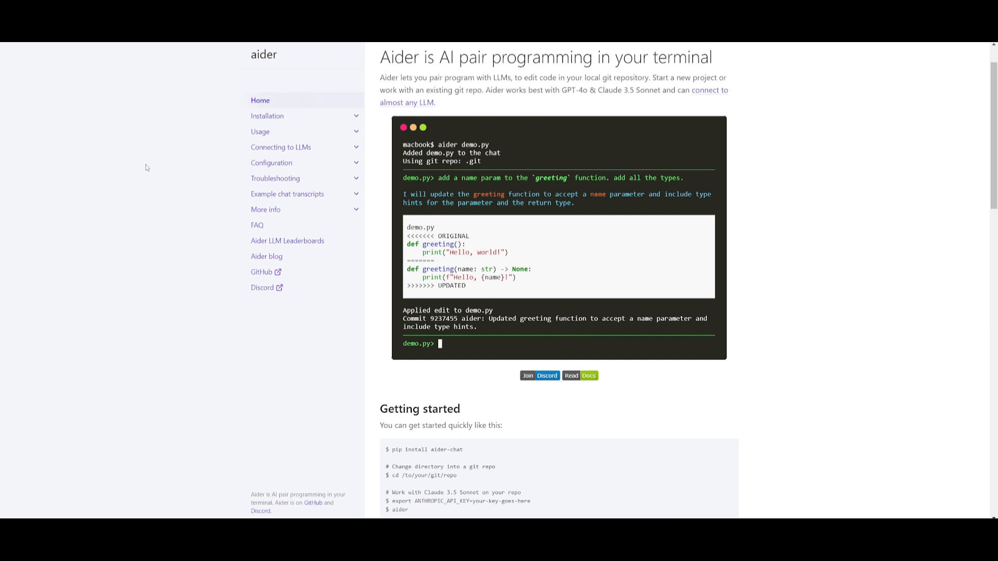
{"action": "mouse_move", "coordinate": [945, 282]}
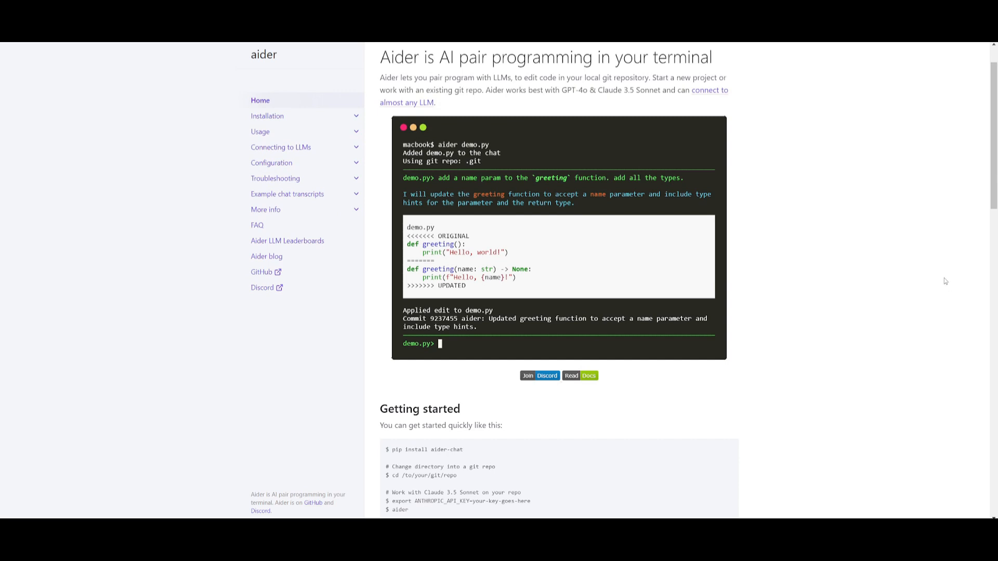
{"action": "mouse_move", "coordinate": [915, 298]}
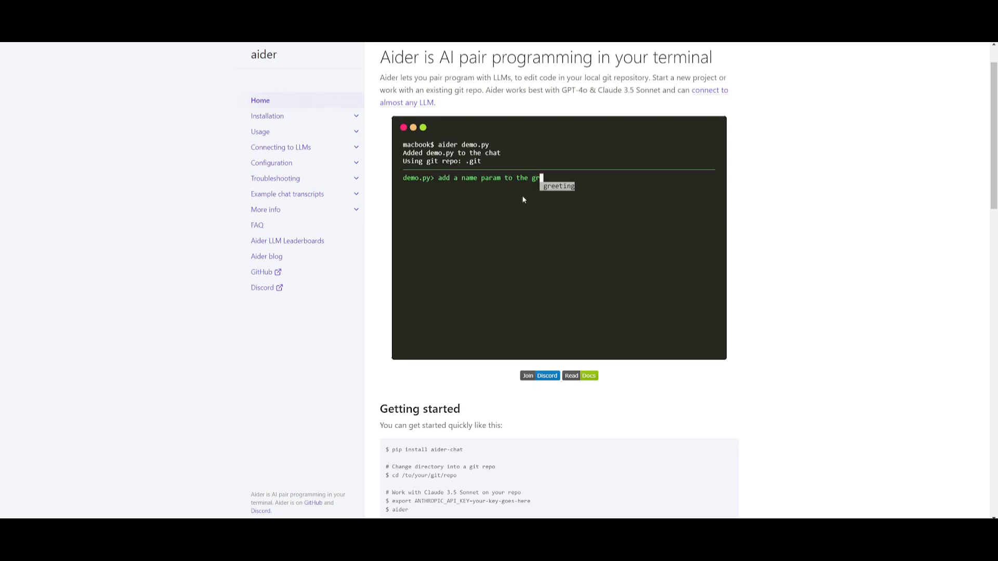
{"action": "type", "text": "`greeting` function. add all the types."}
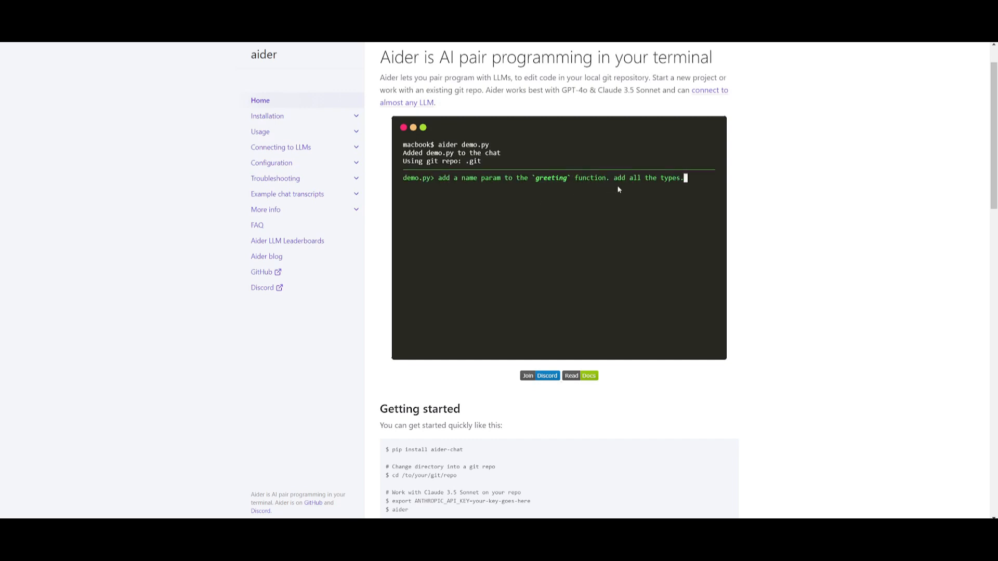
{"action": "scroll", "scroll_direction": "down", "scroll_amount": 3}
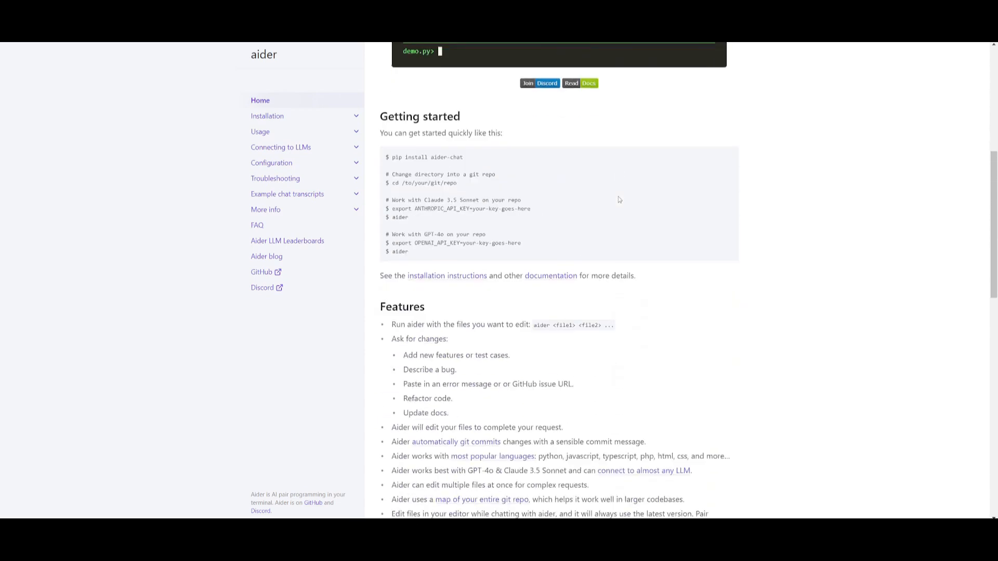
{"action": "scroll", "scroll_direction": "down", "scroll_amount": 3}
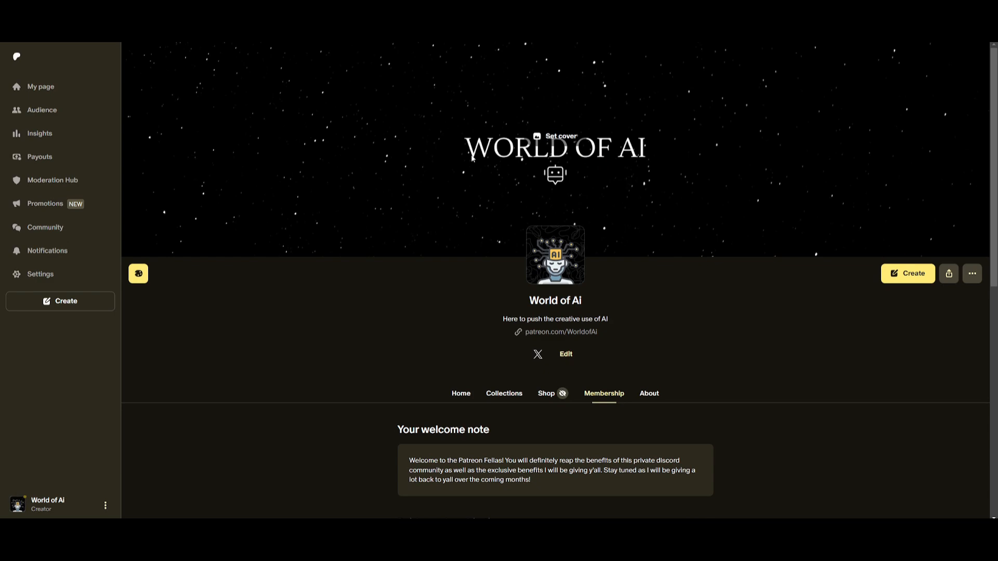
- Open the WorldofAi X profile from the Patreon link and scroll through its recent posts
{"action": "left_click", "coordinate": [537, 353]}
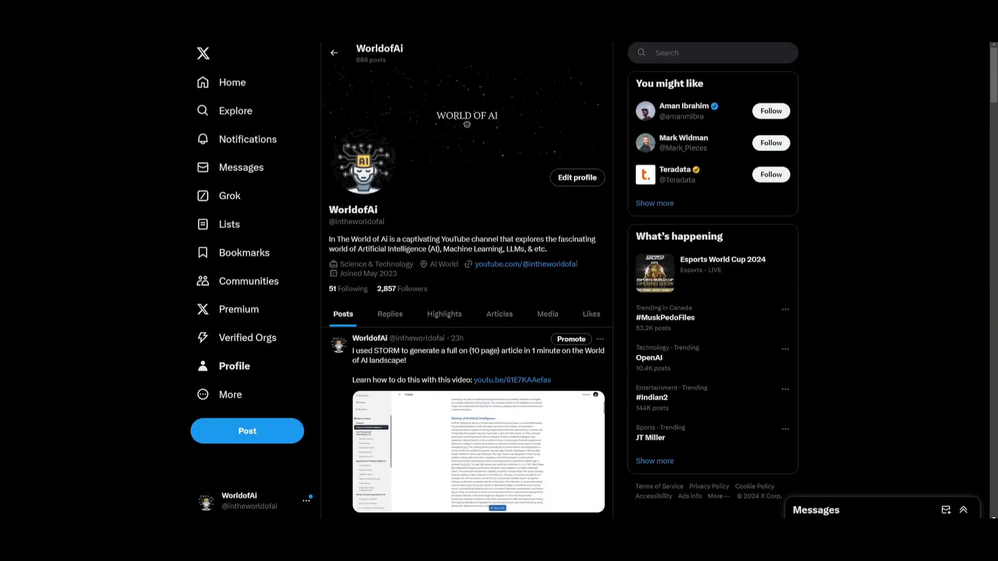
{"action": "scroll", "scroll_direction": "down", "scroll_amount": 3}
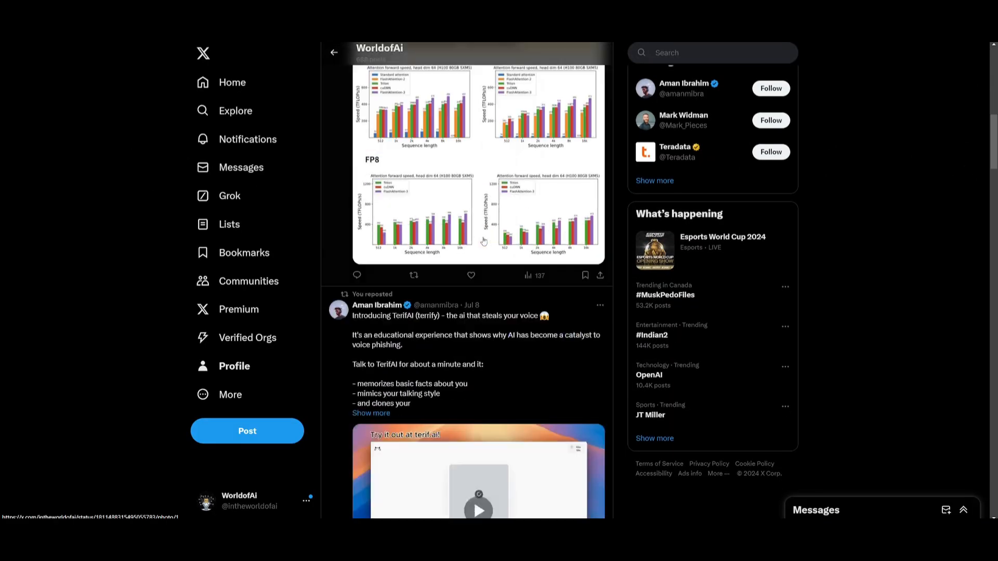
{"action": "scroll", "scroll_direction": "down", "scroll_amount": 3}
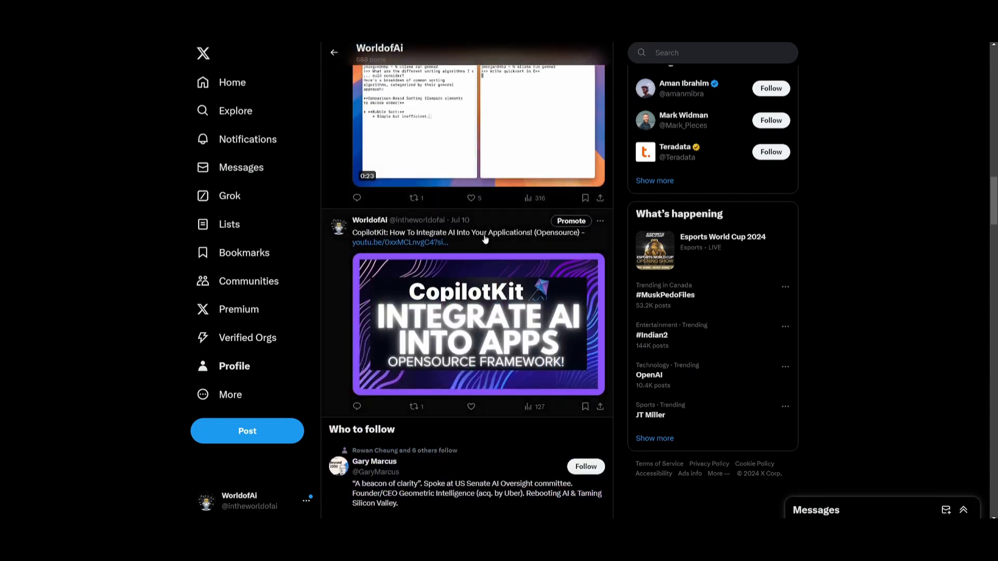
{"action": "scroll", "scroll_direction": "down", "scroll_amount": 3}
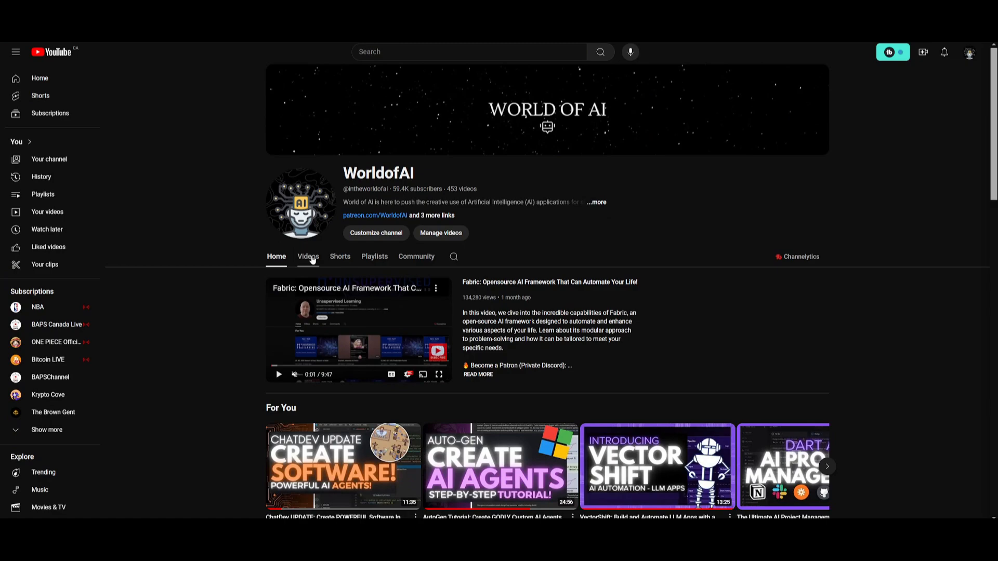
- Show the WorldofAI channel's Videos grid and scroll its uploads back several months
{"action": "left_click", "coordinate": [308, 256]}
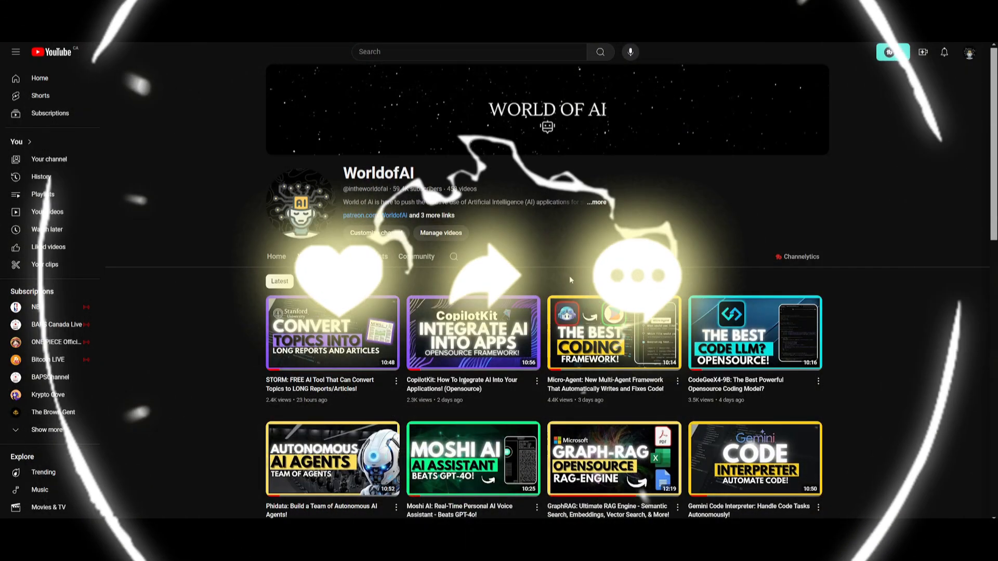
{"action": "scroll", "scroll_direction": "down", "scroll_amount": 3}
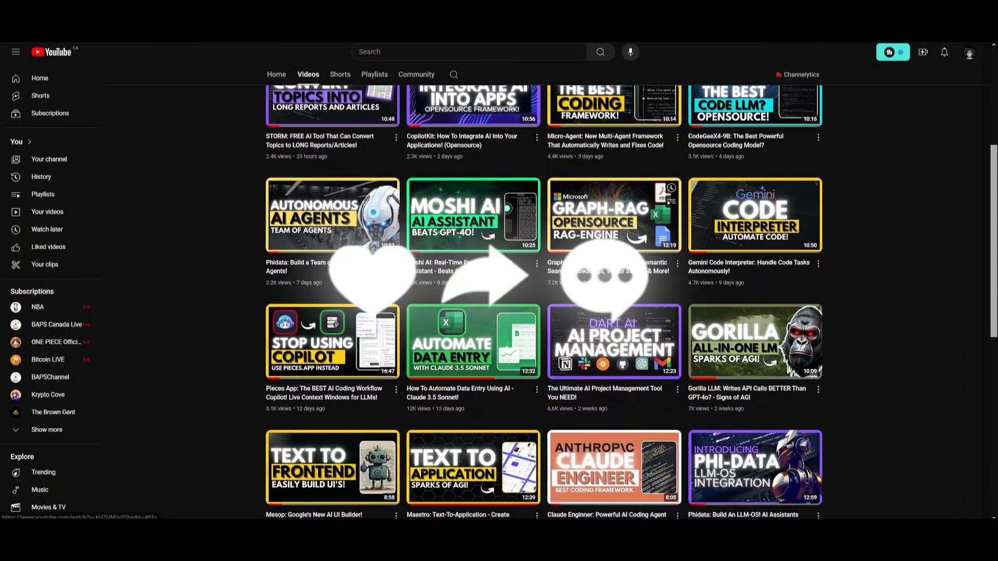
{"action": "scroll", "scroll_direction": "down", "scroll_amount": 3}
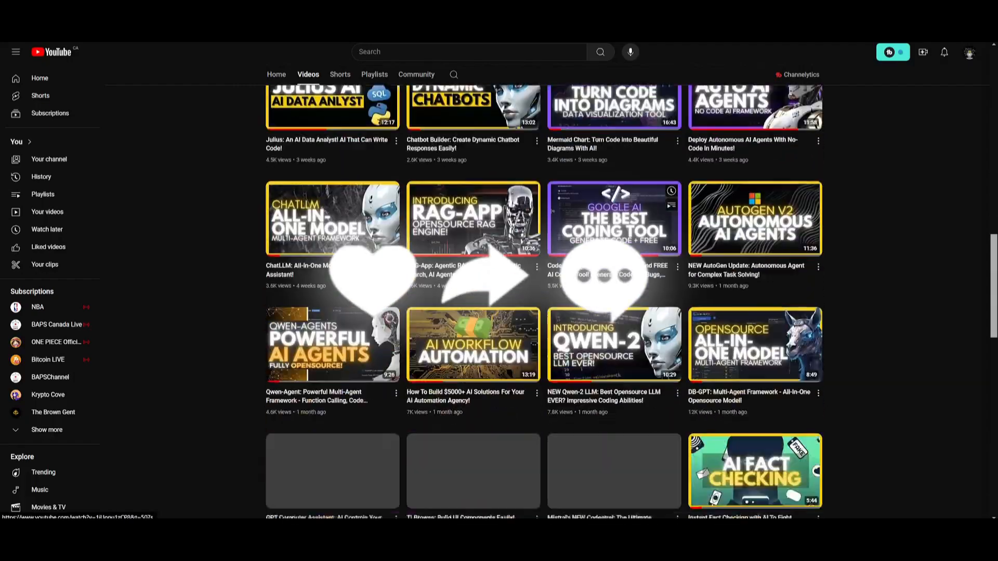
{"action": "scroll", "scroll_direction": "down", "scroll_amount": 3}
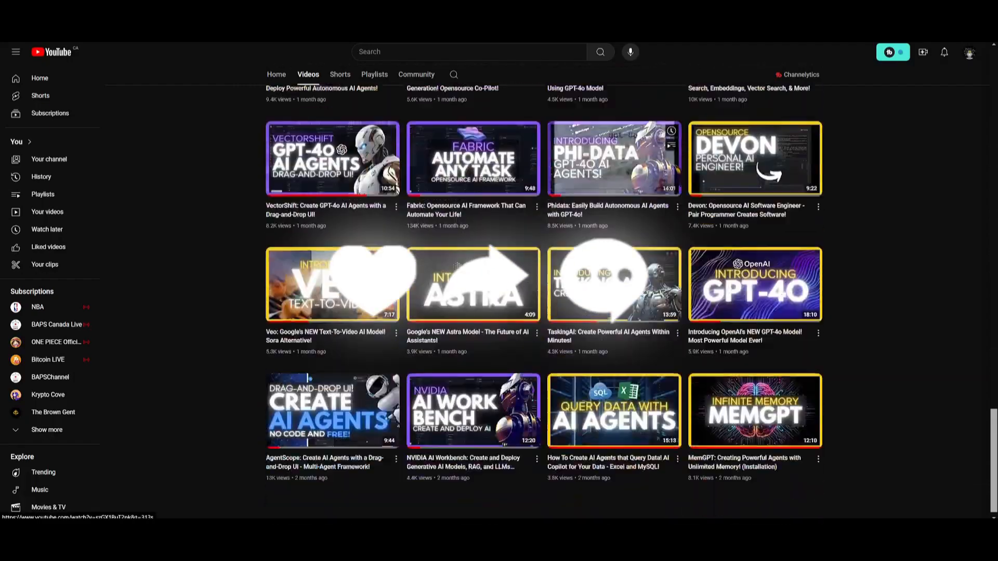
{"action": "scroll", "scroll_direction": "down", "scroll_amount": 3}
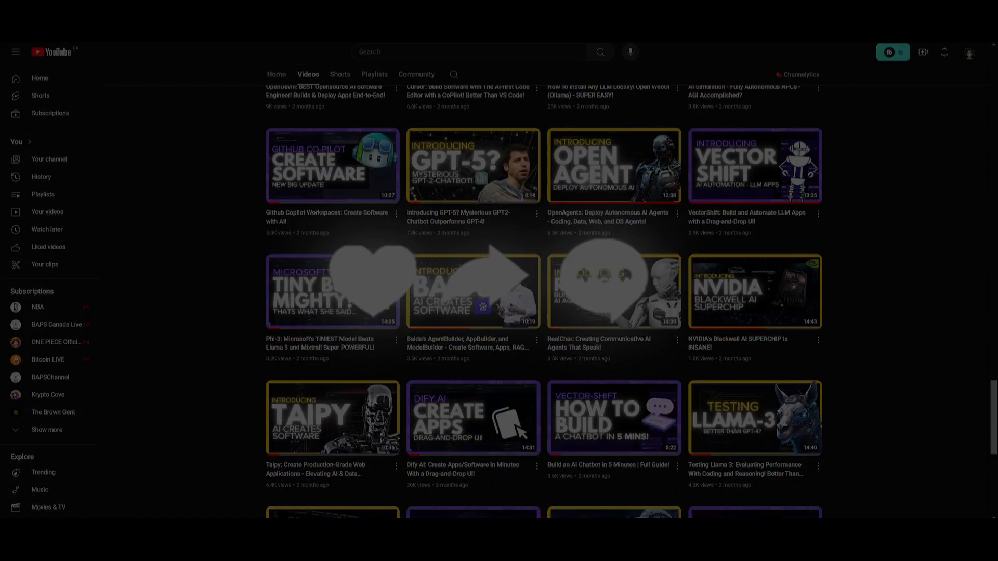